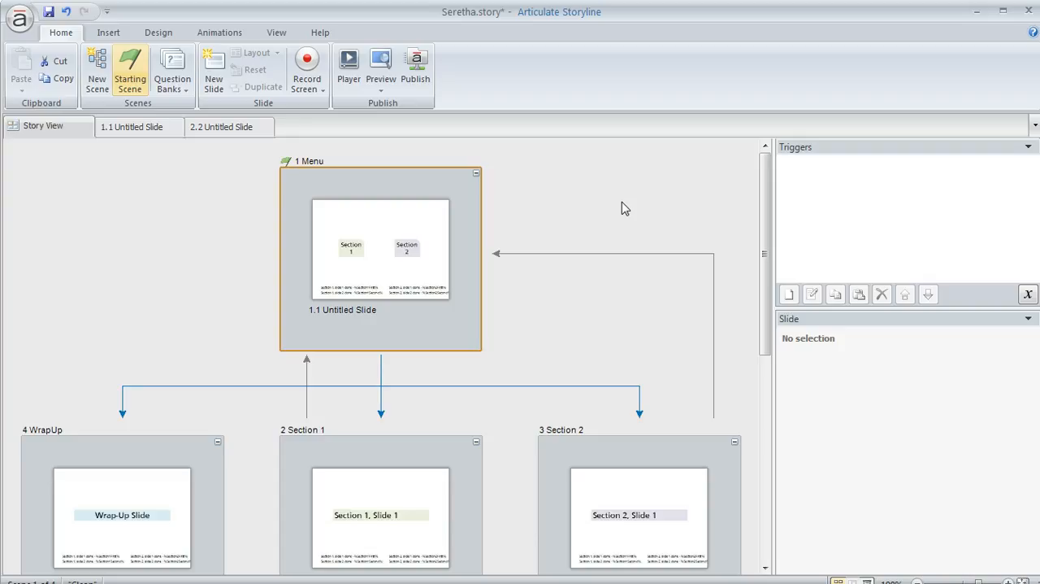
mouse_move(487, 182)
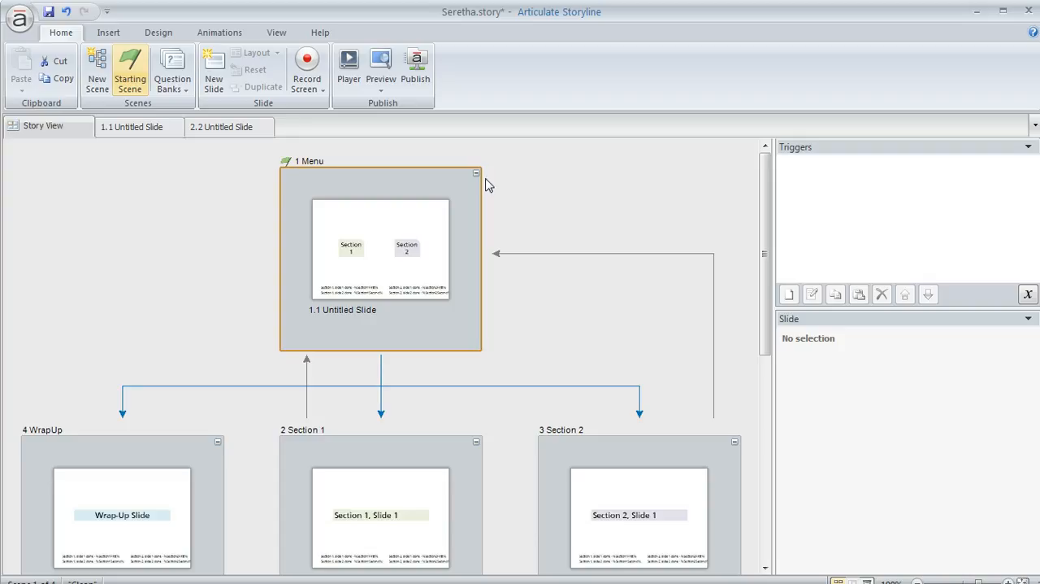
mouse_move(341, 272)
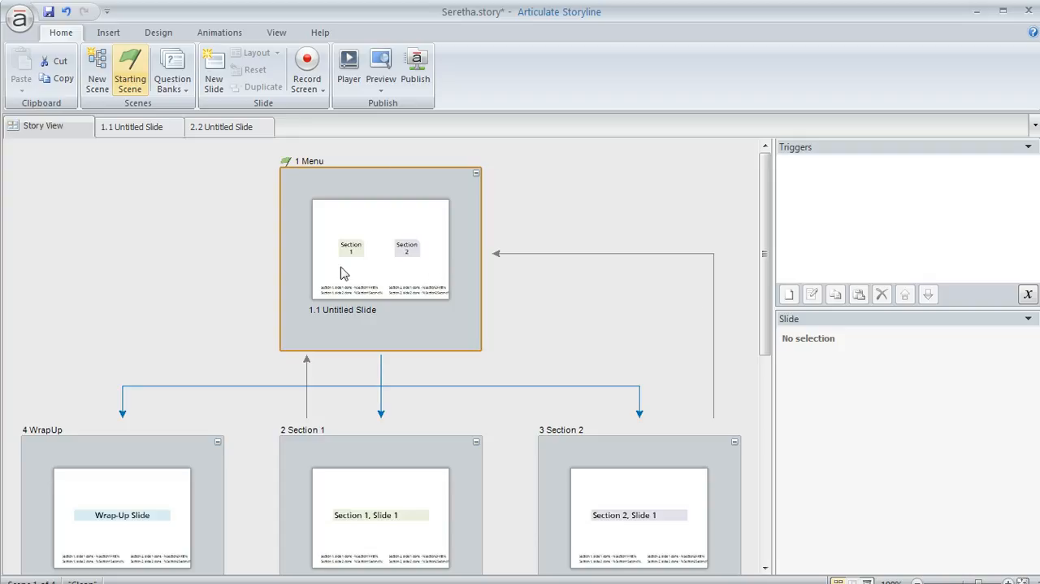
Select the Menu scene and scroll through Story View
scroll(down, 3)
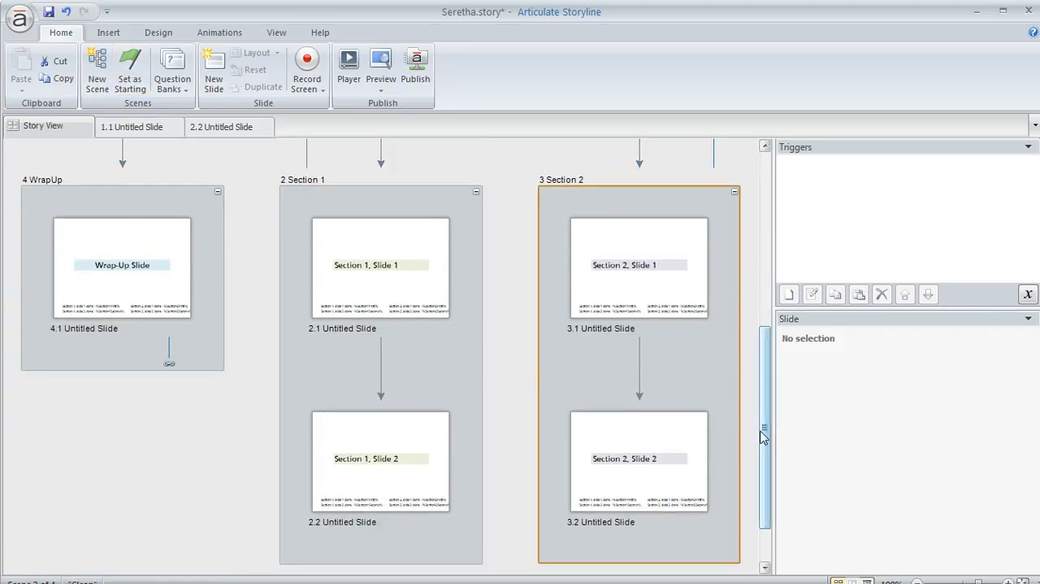
scroll(up, 3)
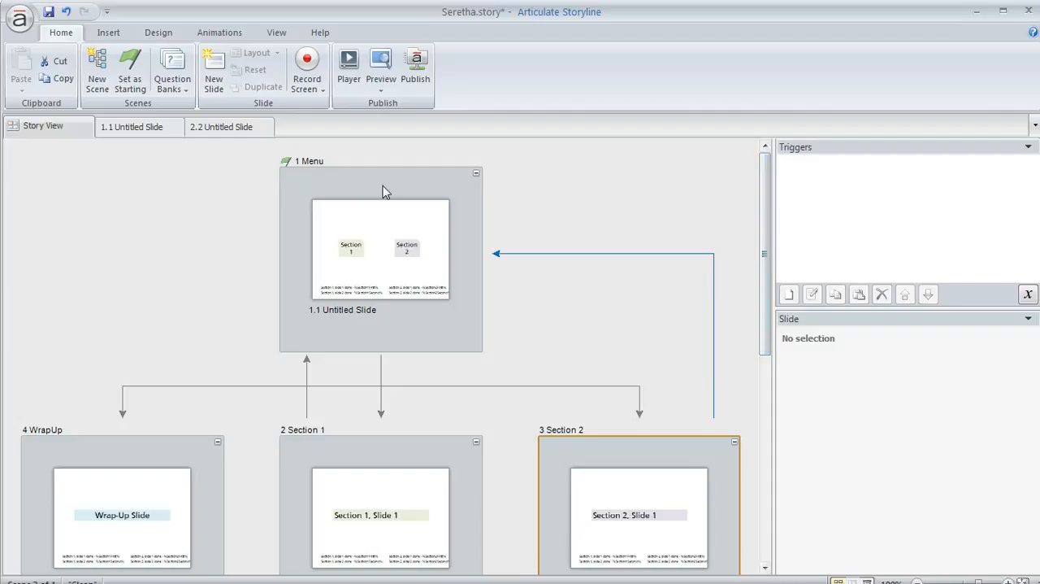
mouse_move(390, 285)
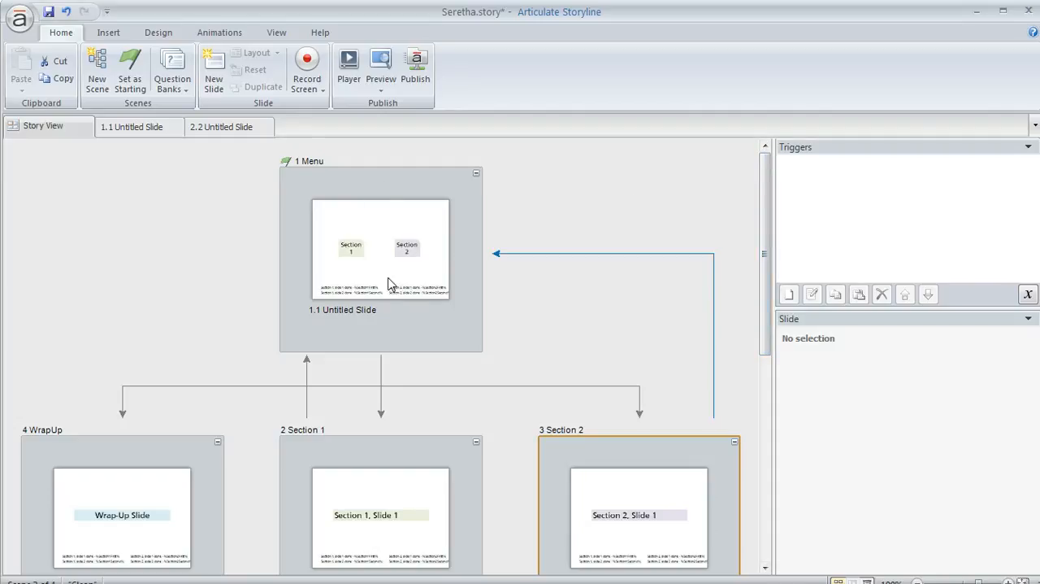
mouse_move(387, 269)
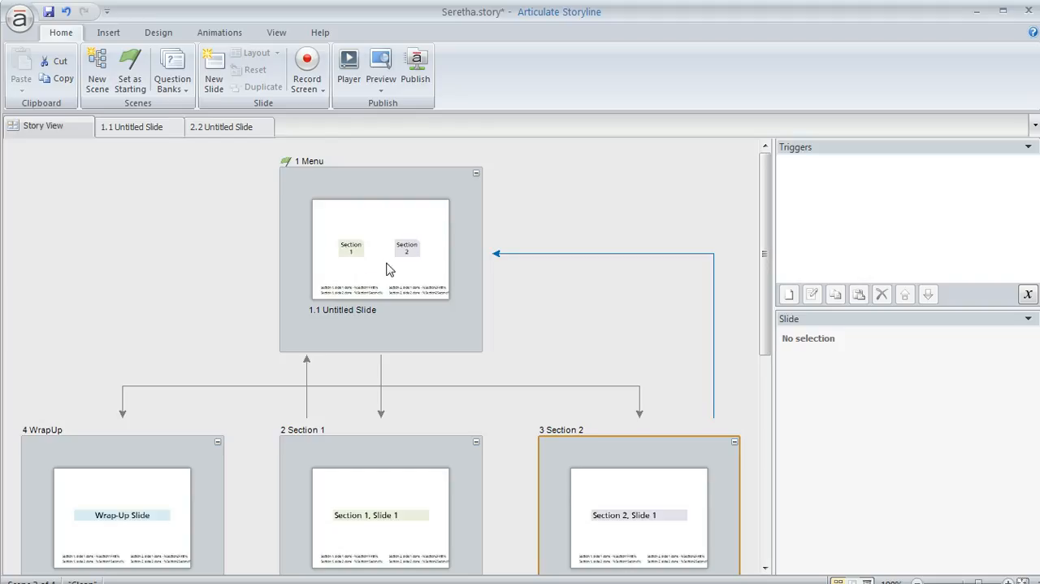
mouse_move(413, 264)
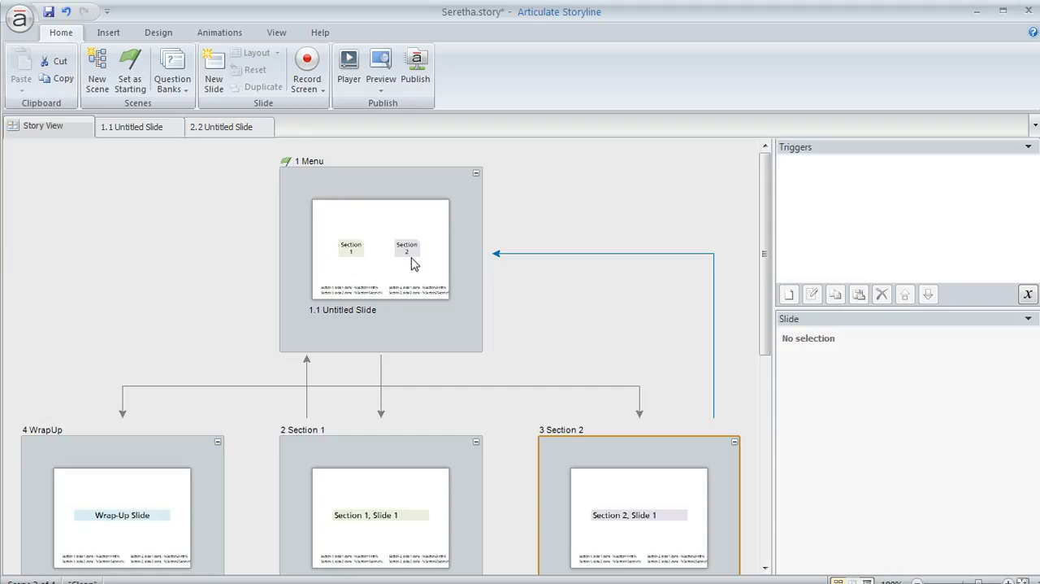
mouse_move(438, 326)
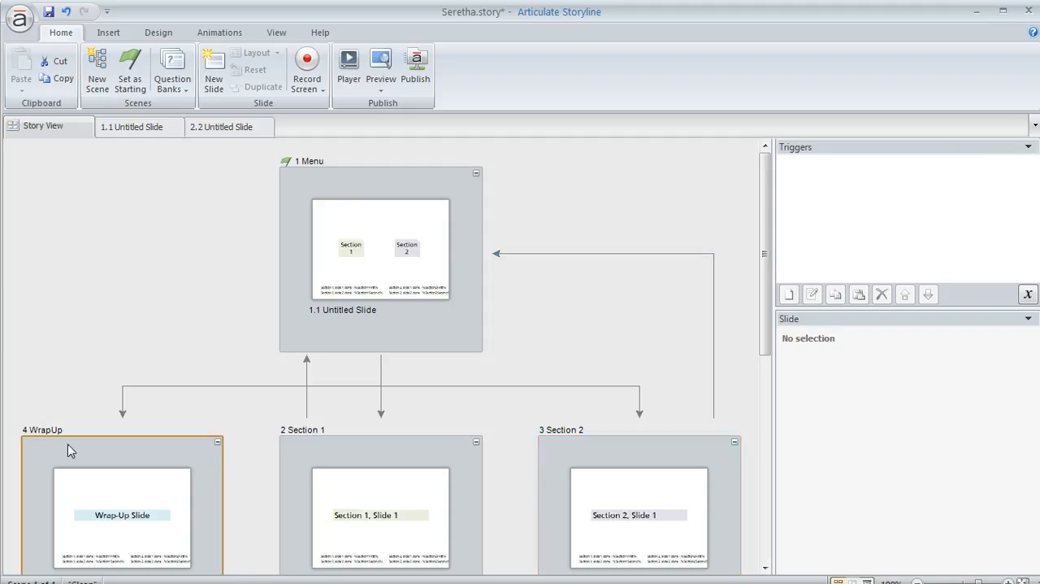
click(381, 256)
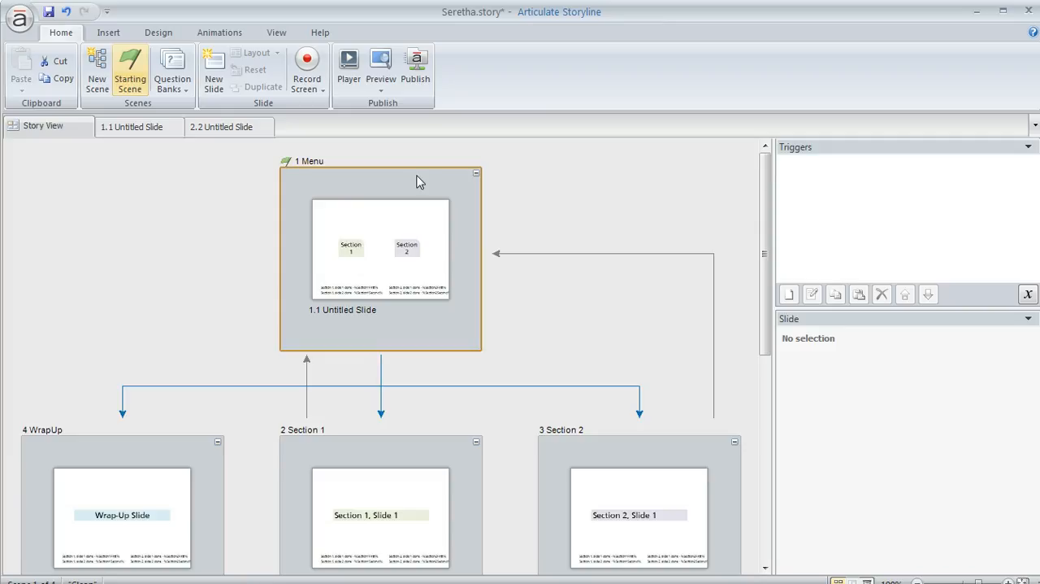
mouse_move(399, 268)
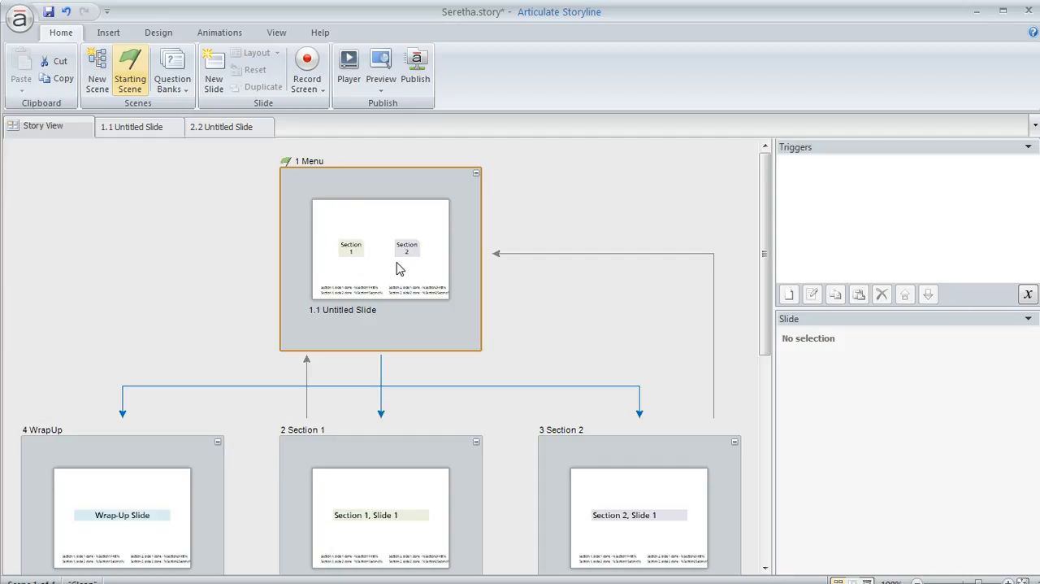
mouse_move(398, 228)
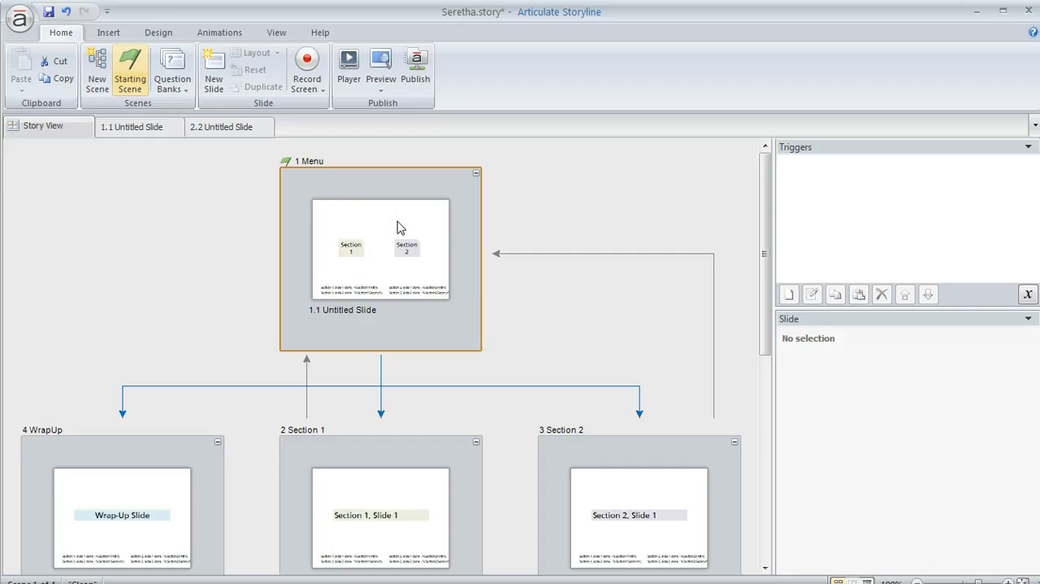
mouse_move(360, 269)
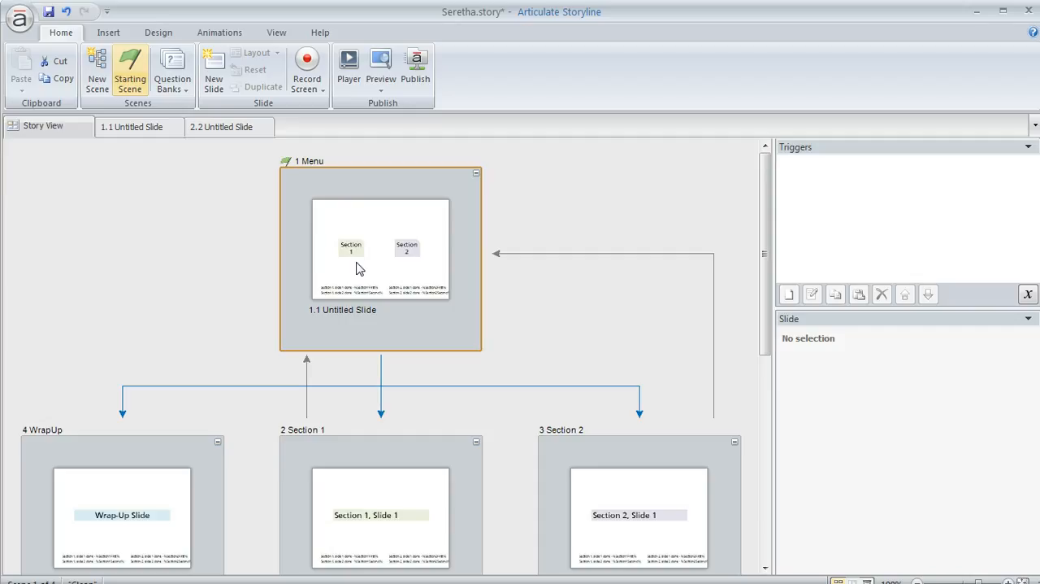
mouse_move(737, 261)
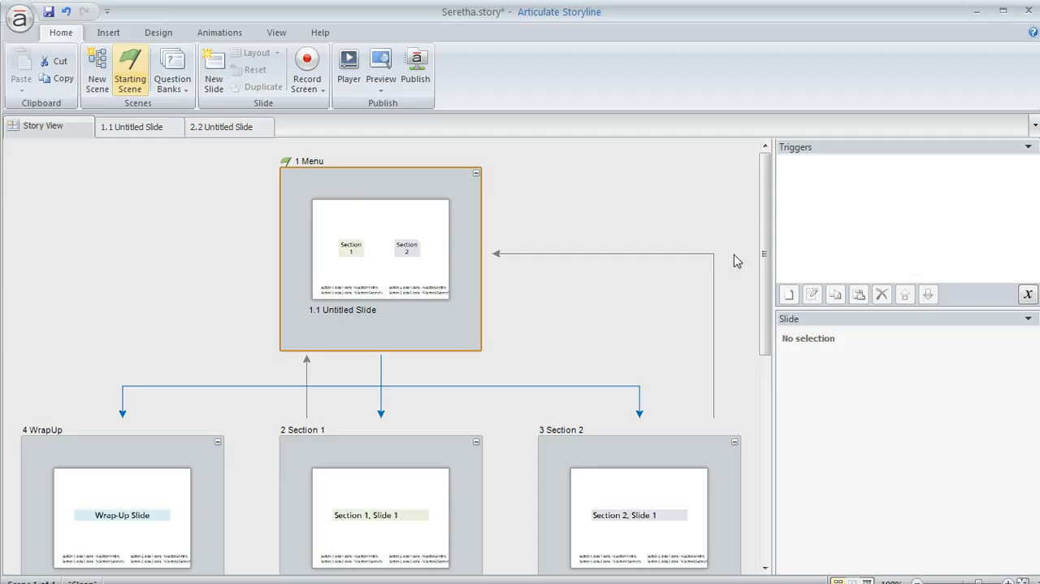
scroll(down, 3)
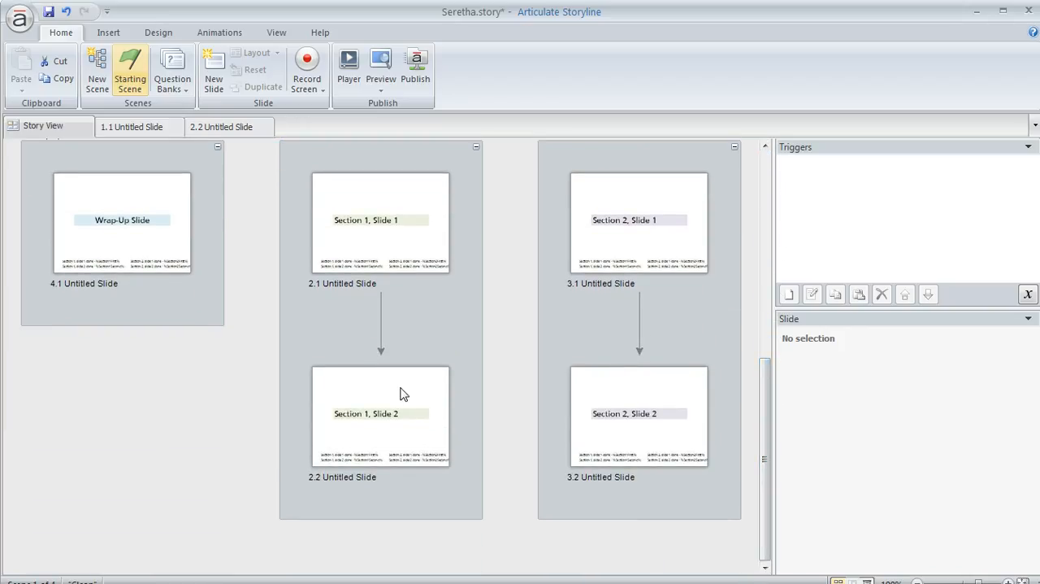
mouse_move(400, 387)
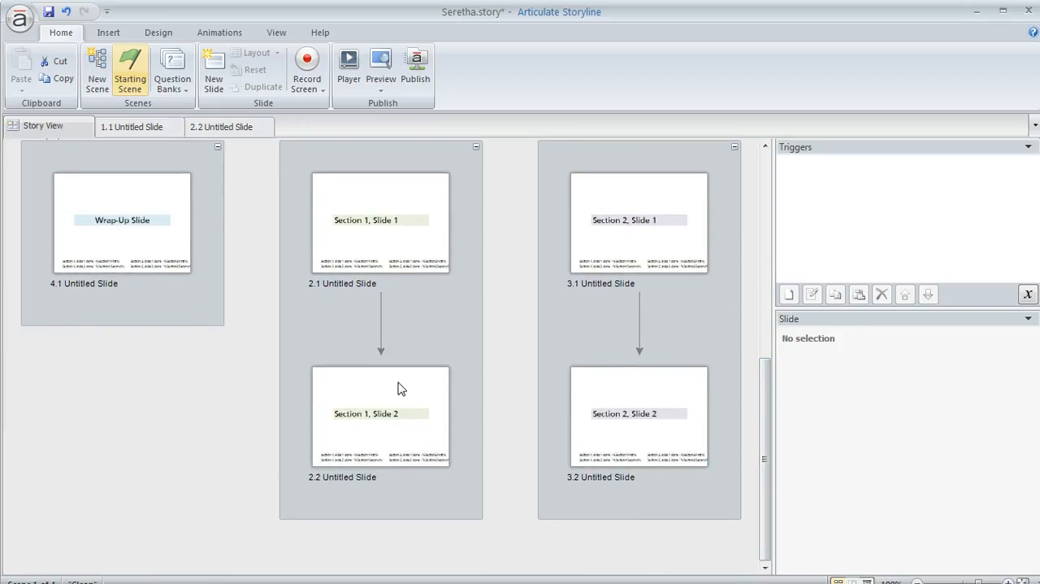
Inspect the triggers on Section 1 Slide 2 and Section 2 Slide 2
click(379, 417)
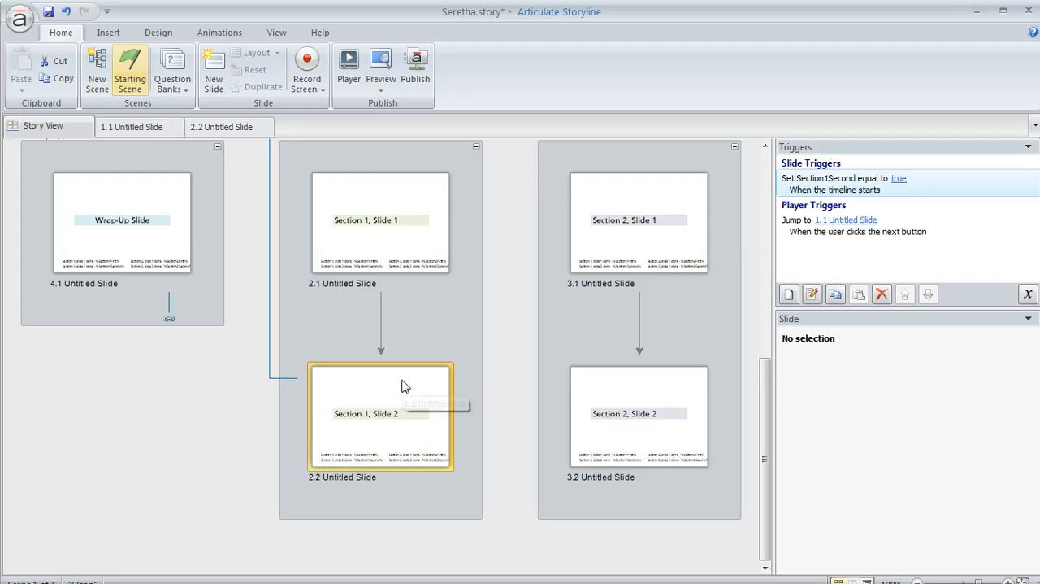
click(379, 417)
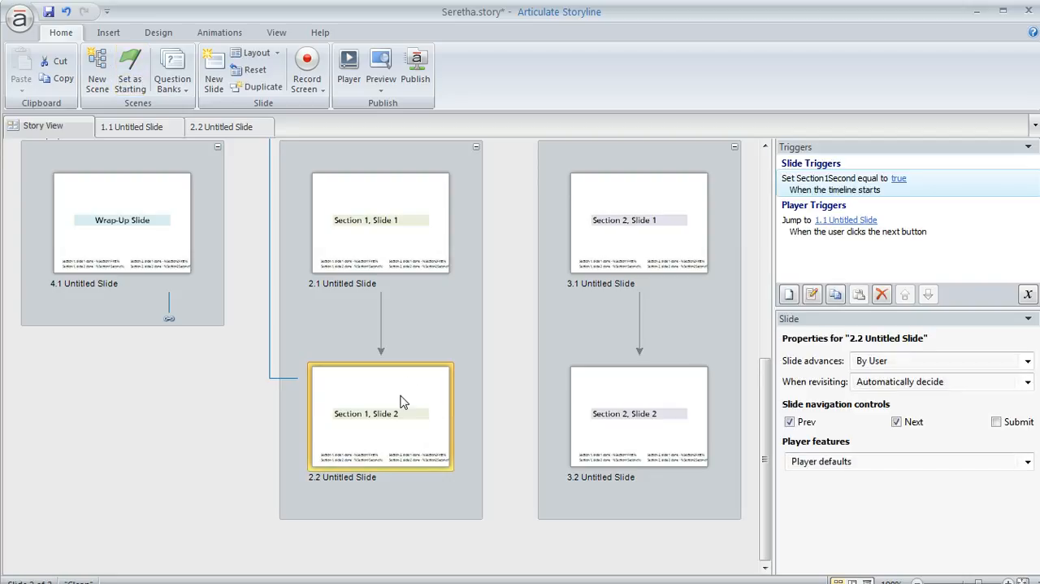
mouse_move(618, 386)
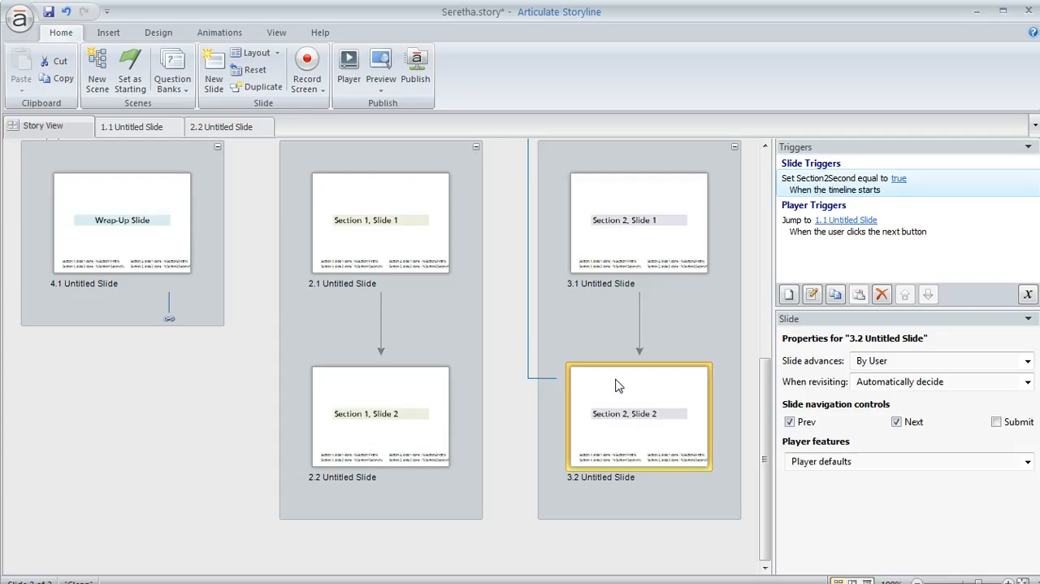
click(381, 416)
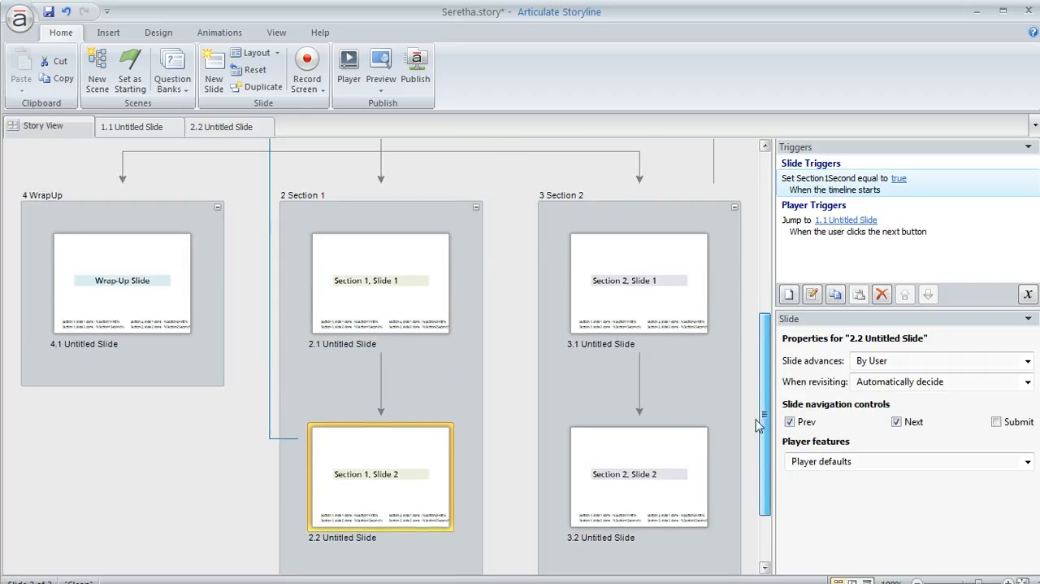
scroll(up, 3)
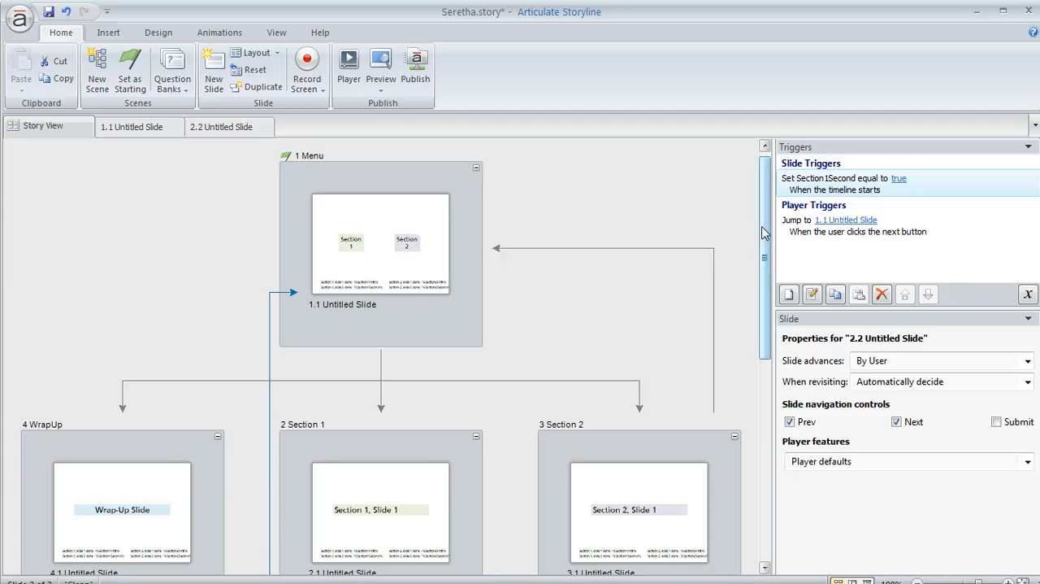
scroll(down, 3)
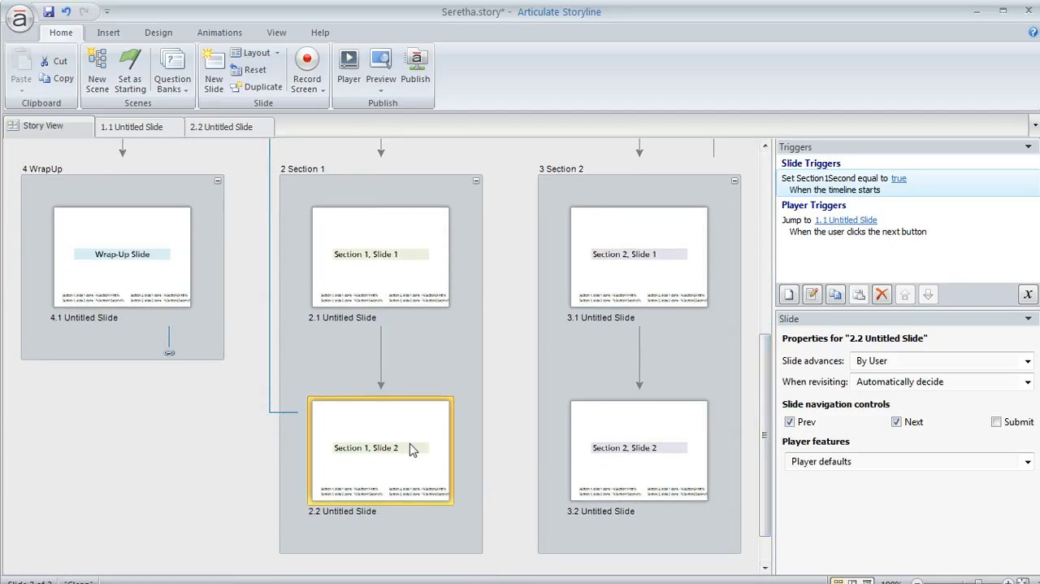
mouse_move(421, 426)
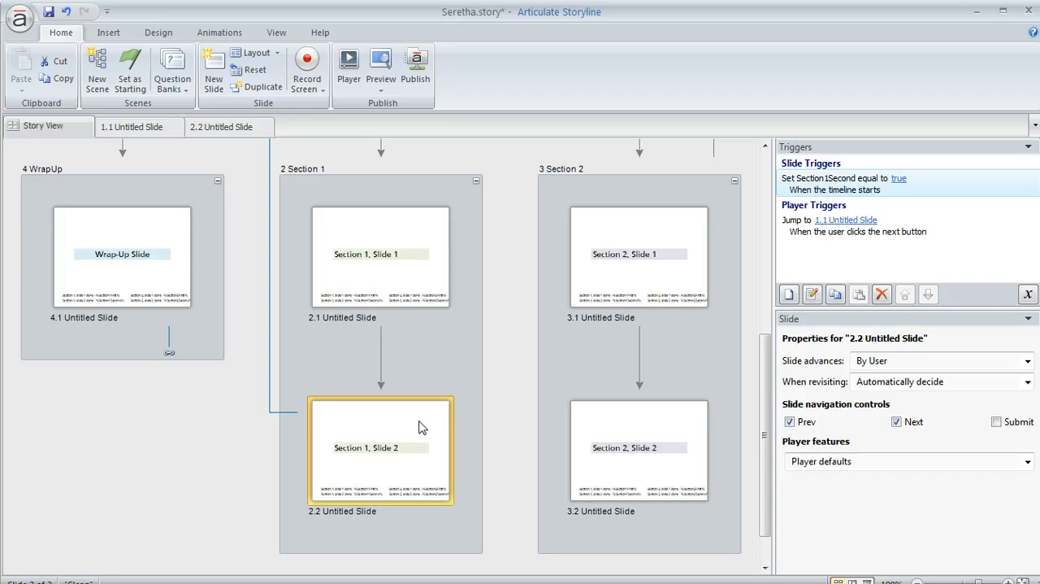
mouse_move(437, 429)
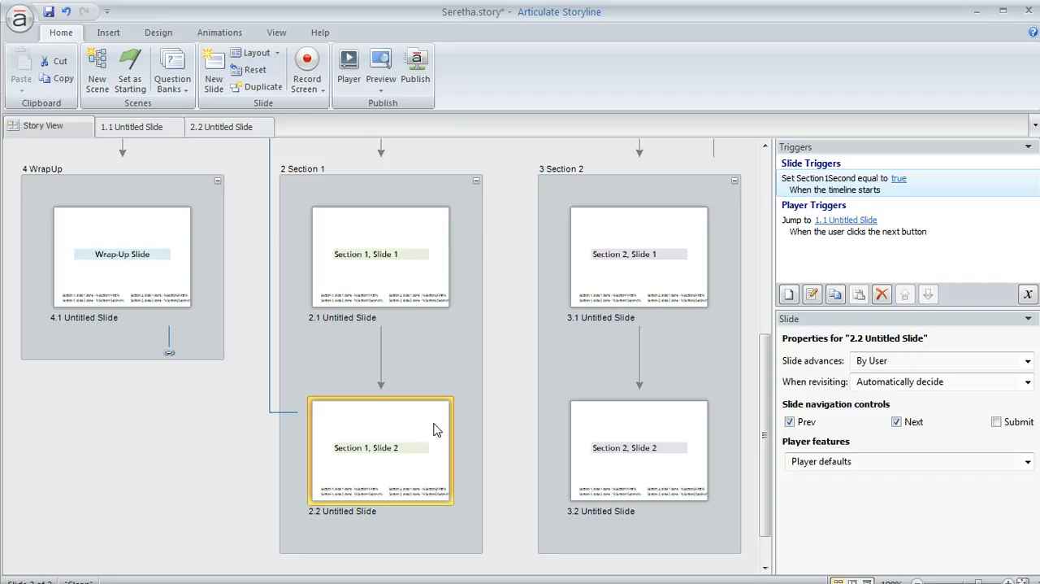
mouse_move(422, 233)
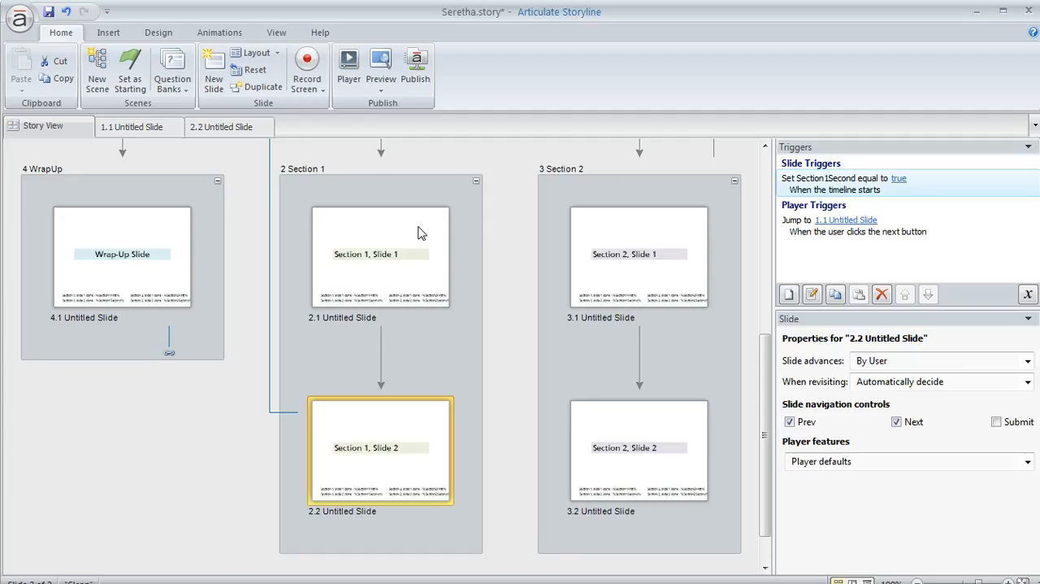
Scroll up in Story View toward the project variables list
scroll(up, 3)
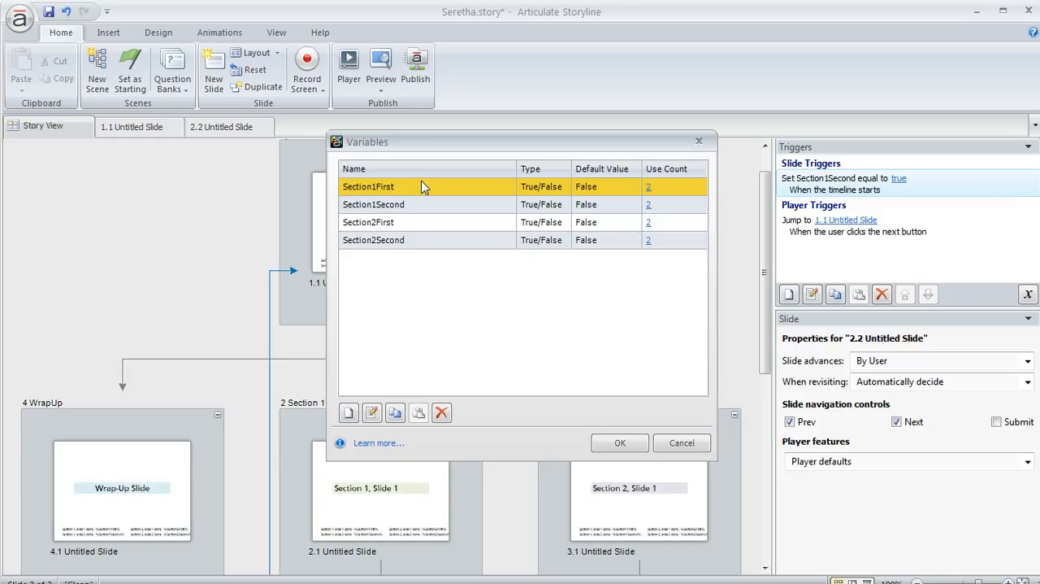
mouse_move(362, 193)
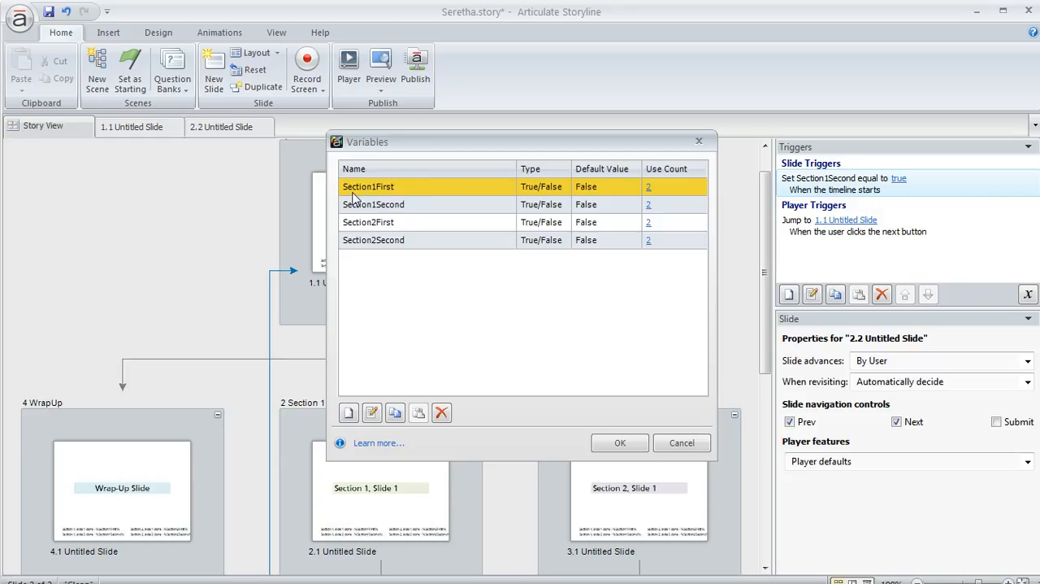
mouse_move(372, 197)
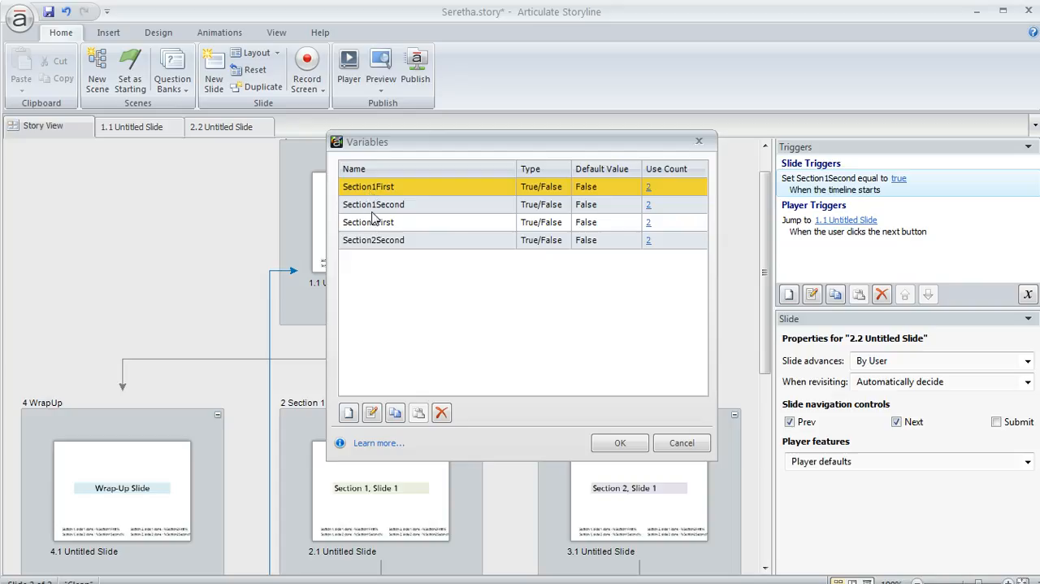
mouse_move(350, 223)
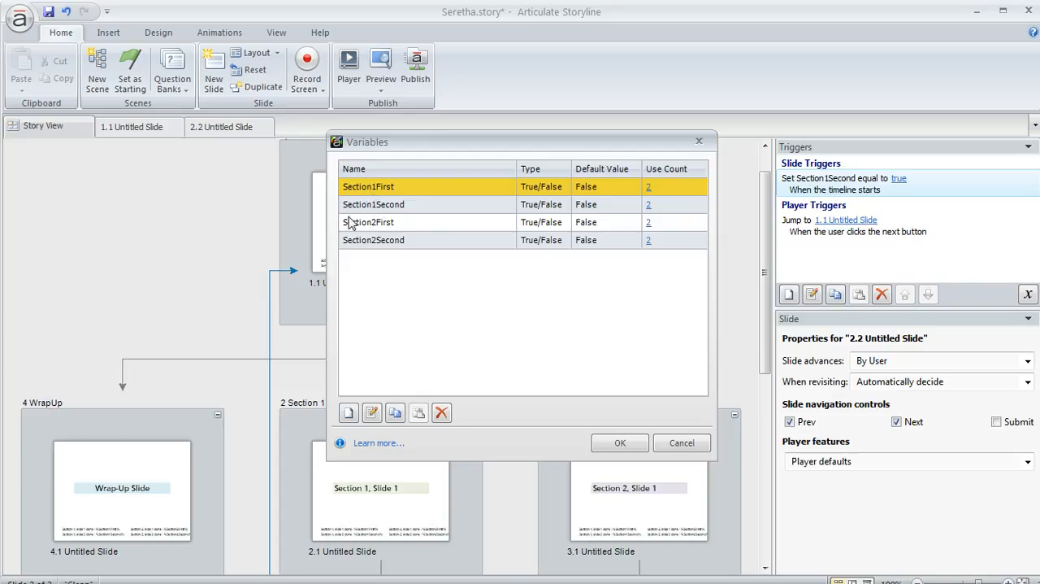
mouse_move(382, 231)
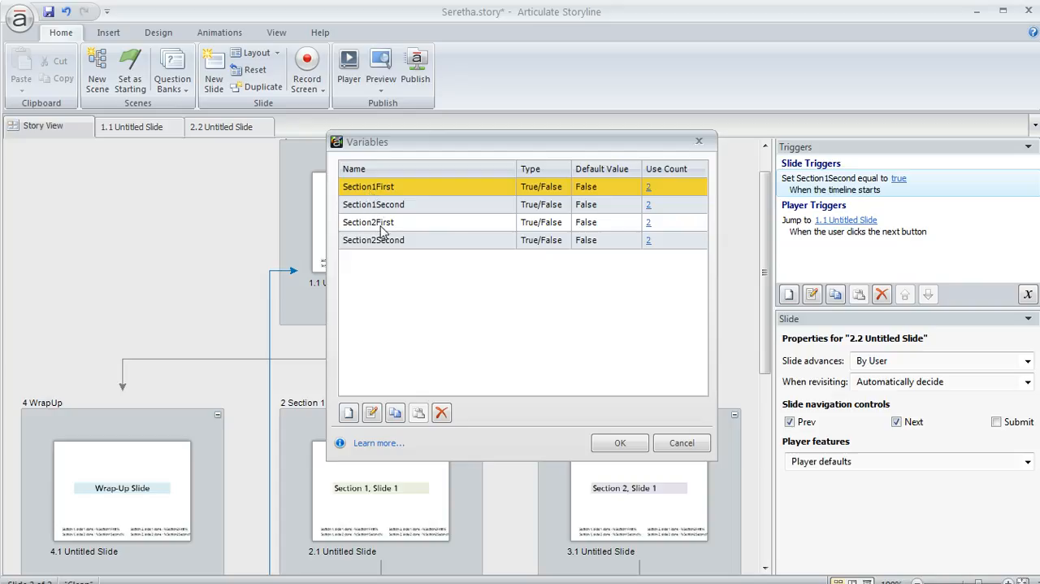
mouse_move(400, 249)
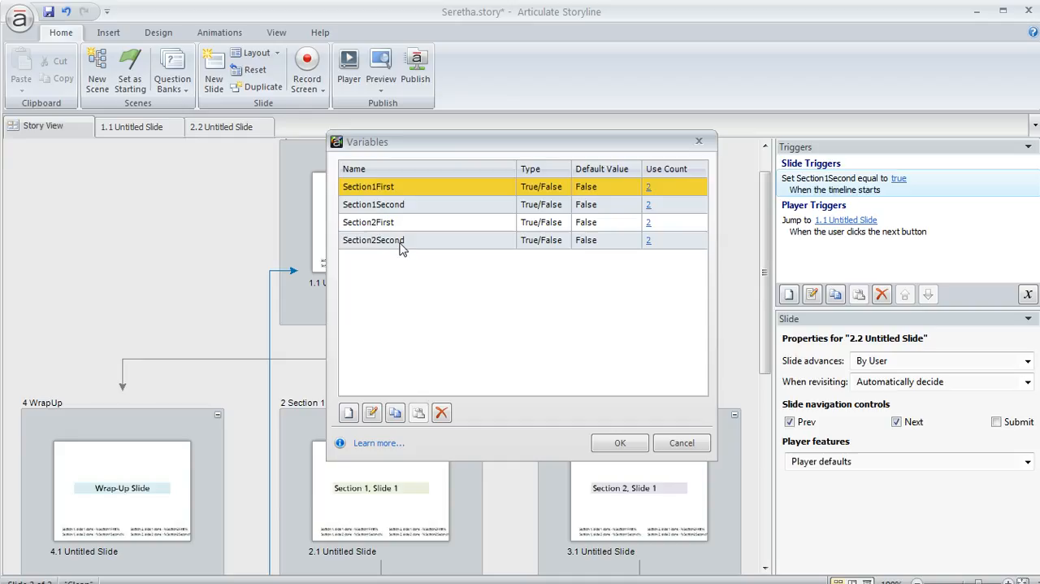
mouse_move(613, 269)
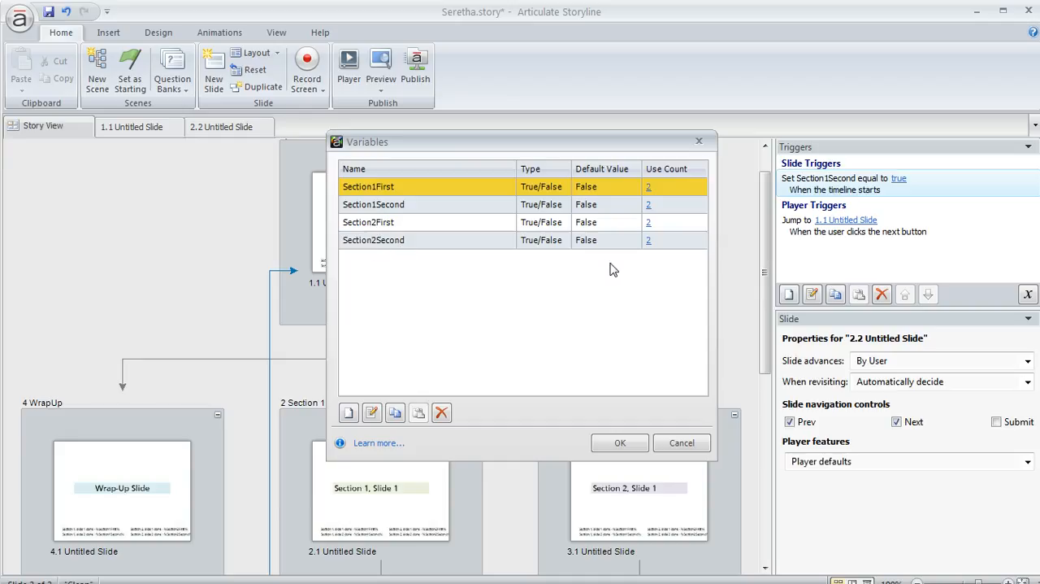
mouse_move(612, 246)
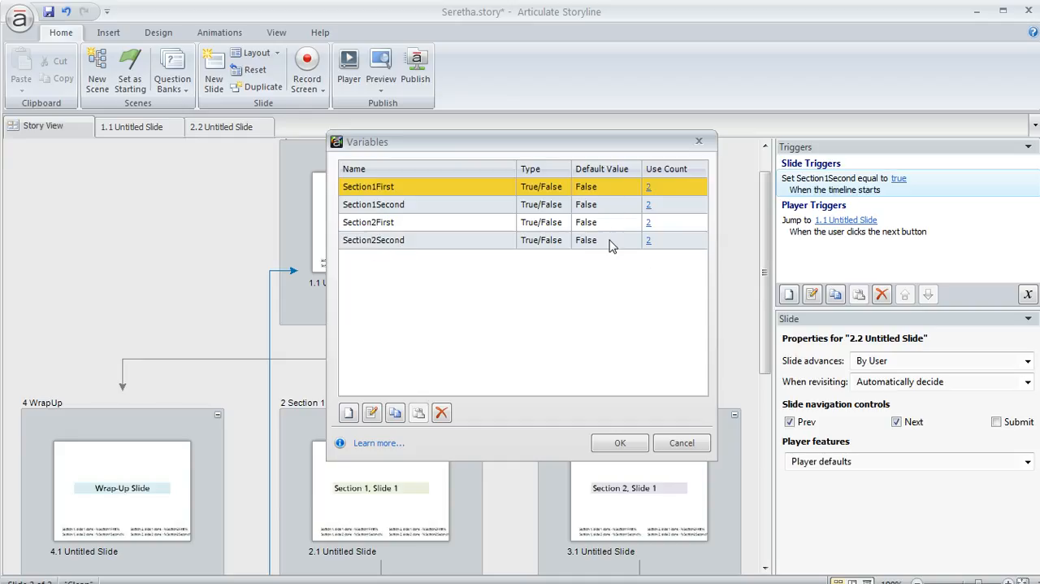
Close the variables list and view slide 2.1's Section1First = True trigger
click(619, 442)
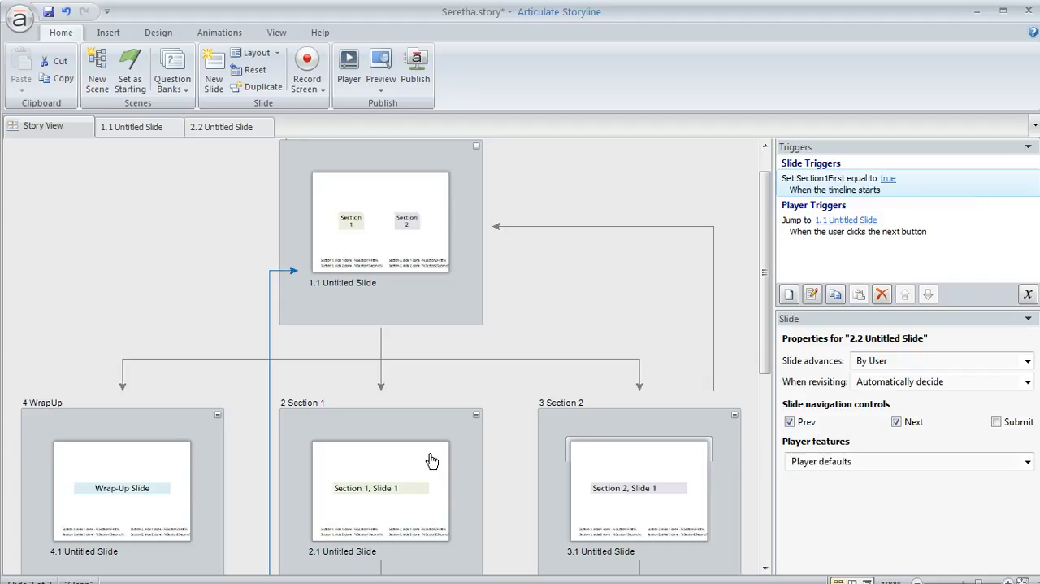
click(379, 488)
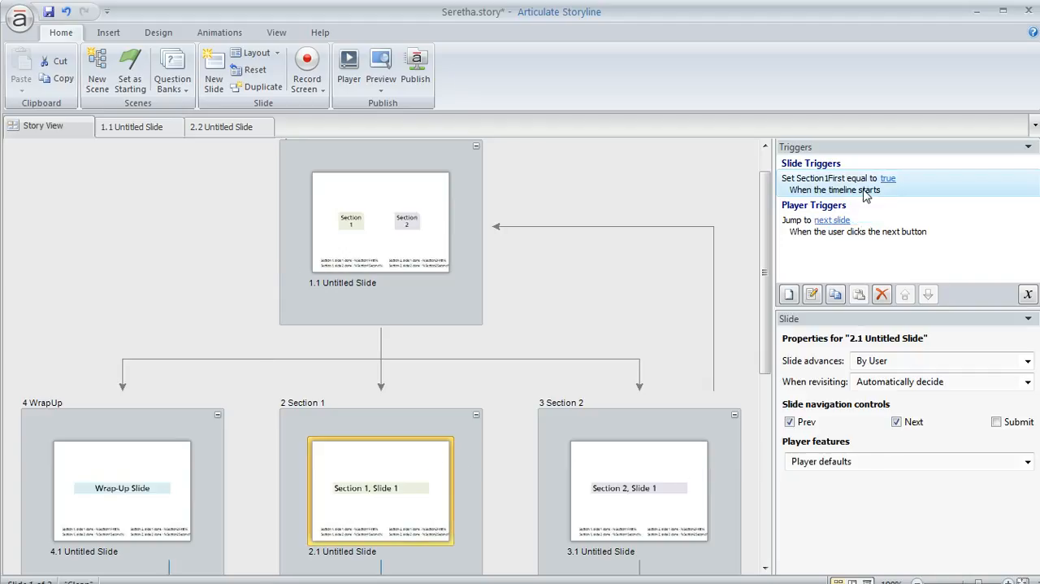
mouse_move(850, 191)
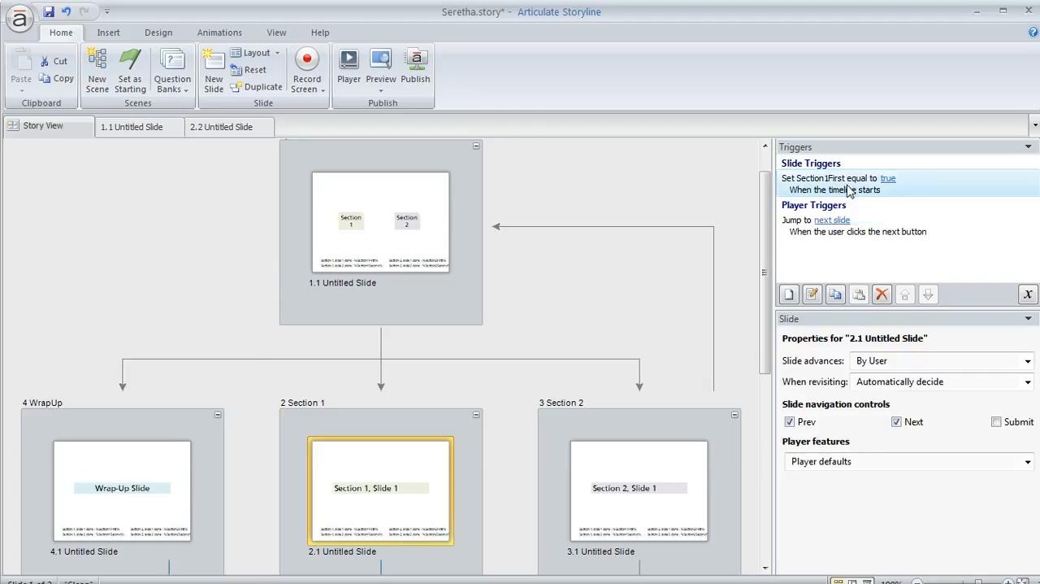
mouse_move(882, 202)
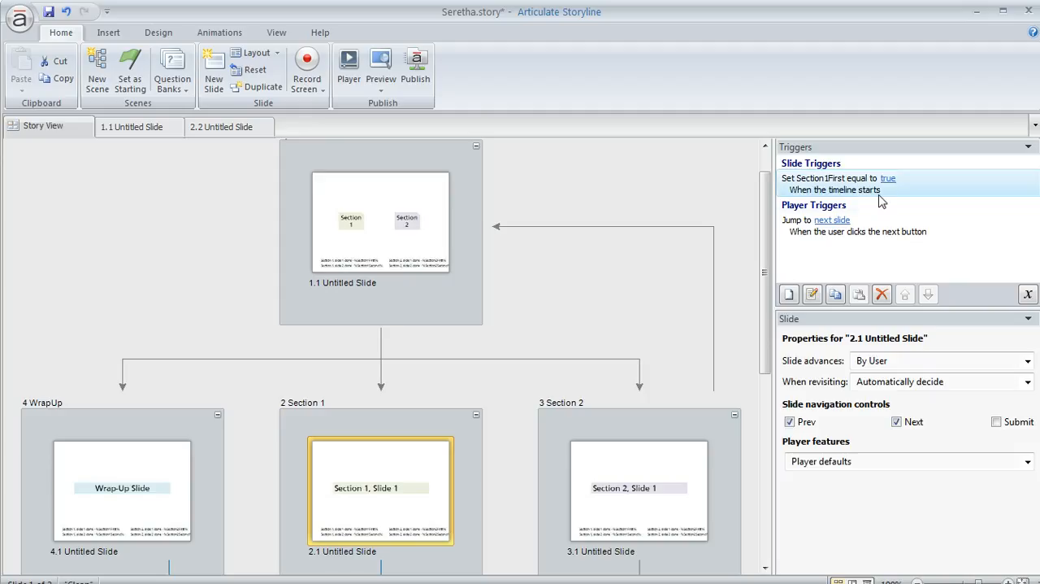
mouse_move(884, 189)
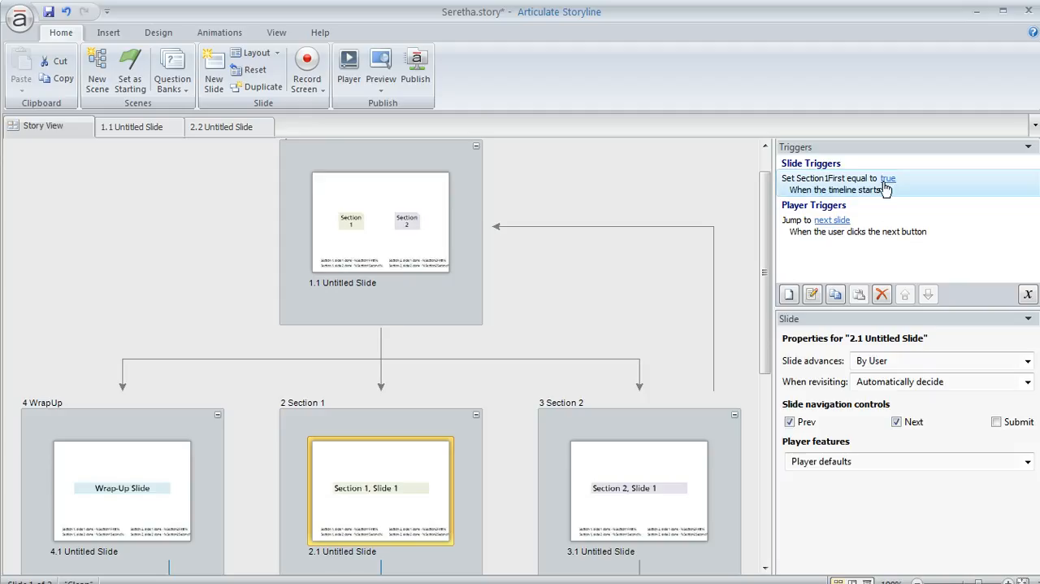
mouse_move(407, 468)
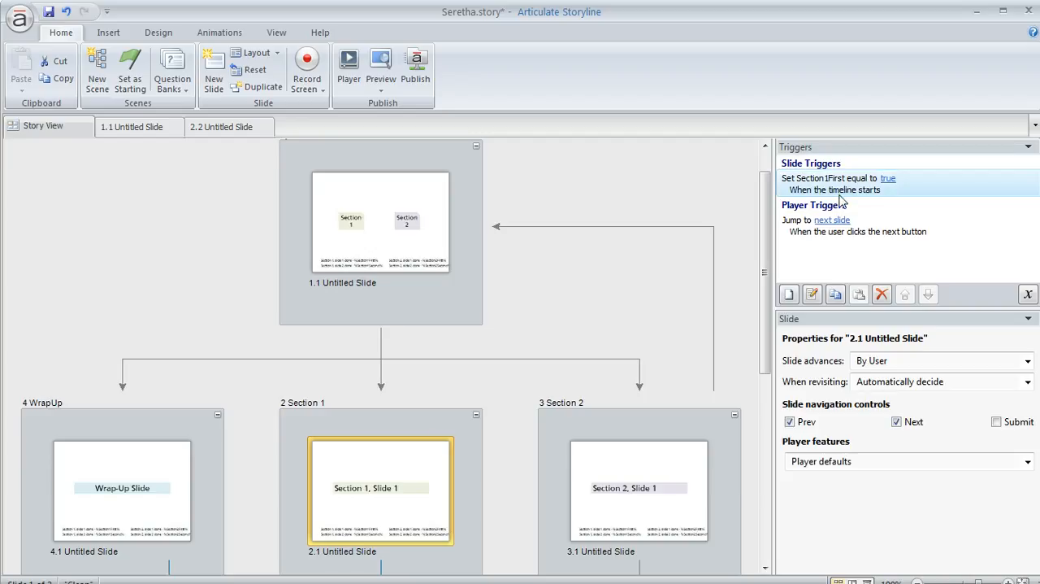
Open Menu slide 1.1 and show Section 1's Normal and checkmarked done states
click(379, 222)
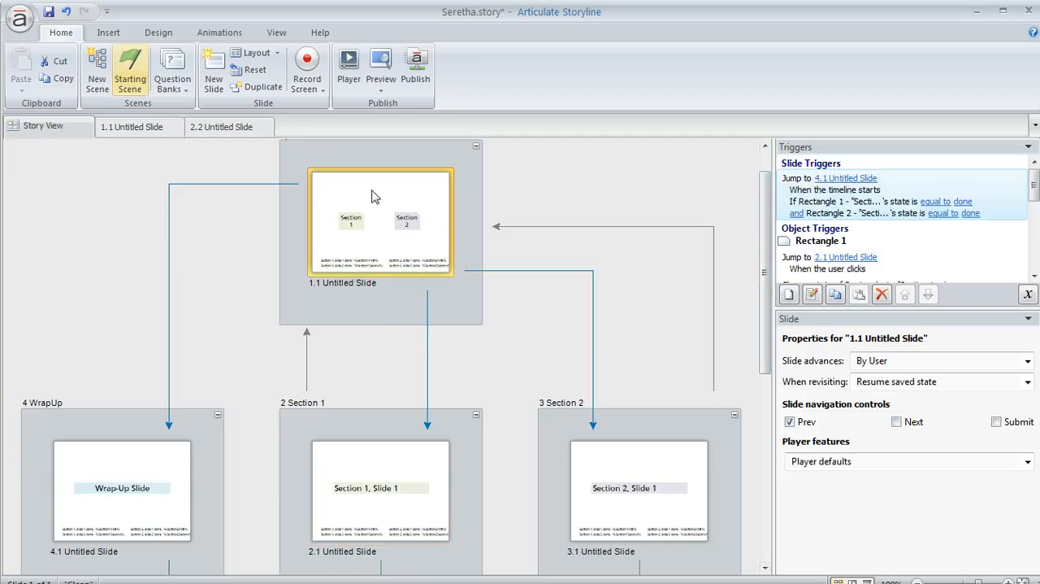
double_click(380, 223)
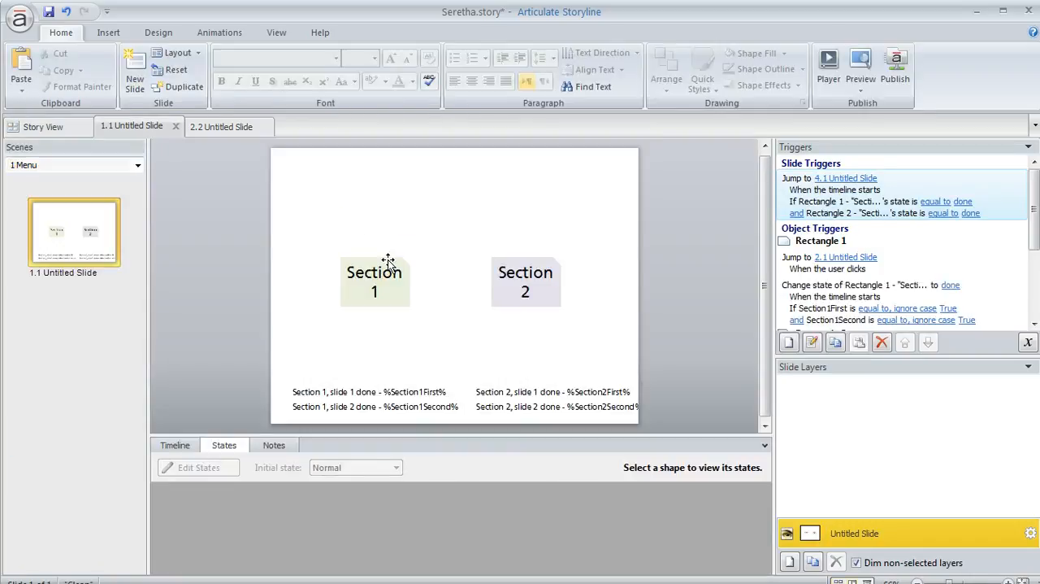
click(374, 281)
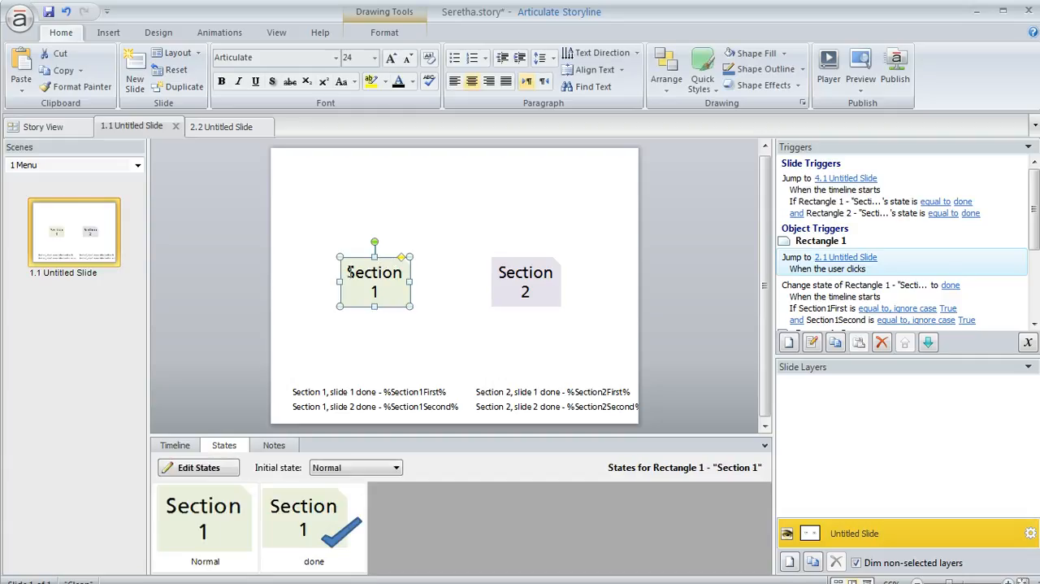
click(313, 520)
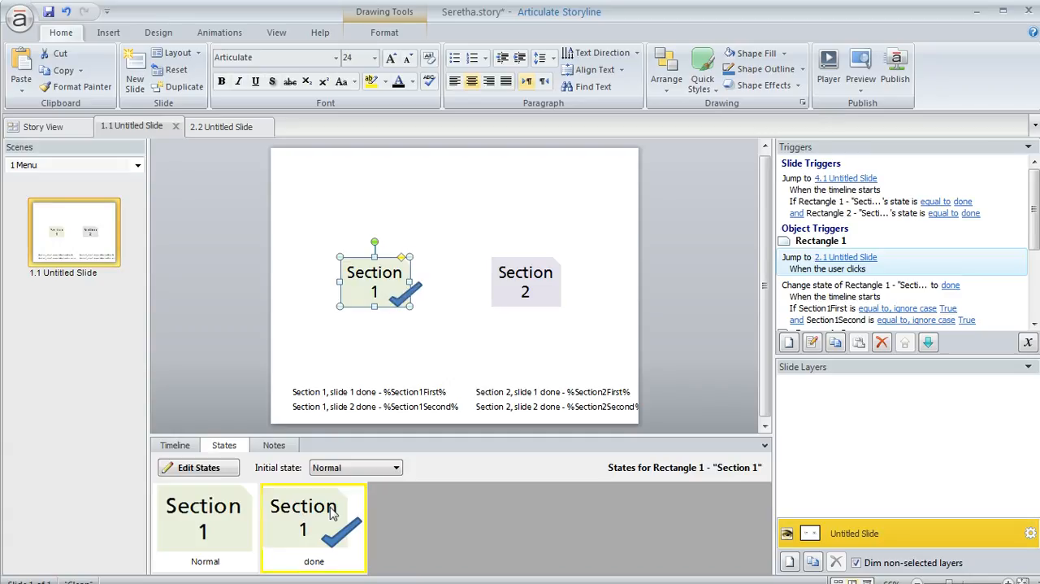
mouse_move(341, 537)
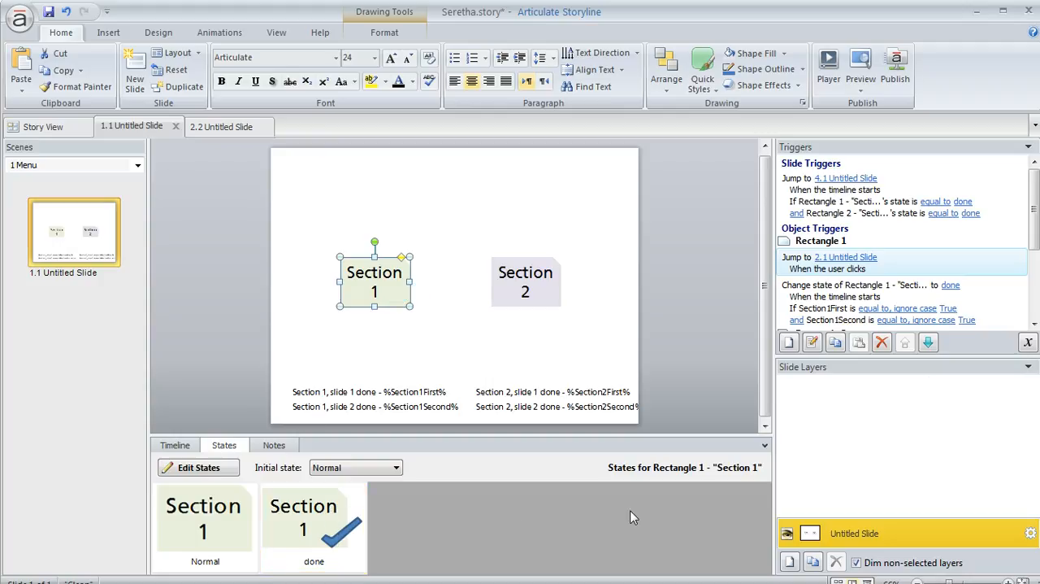
scroll(down, 3)
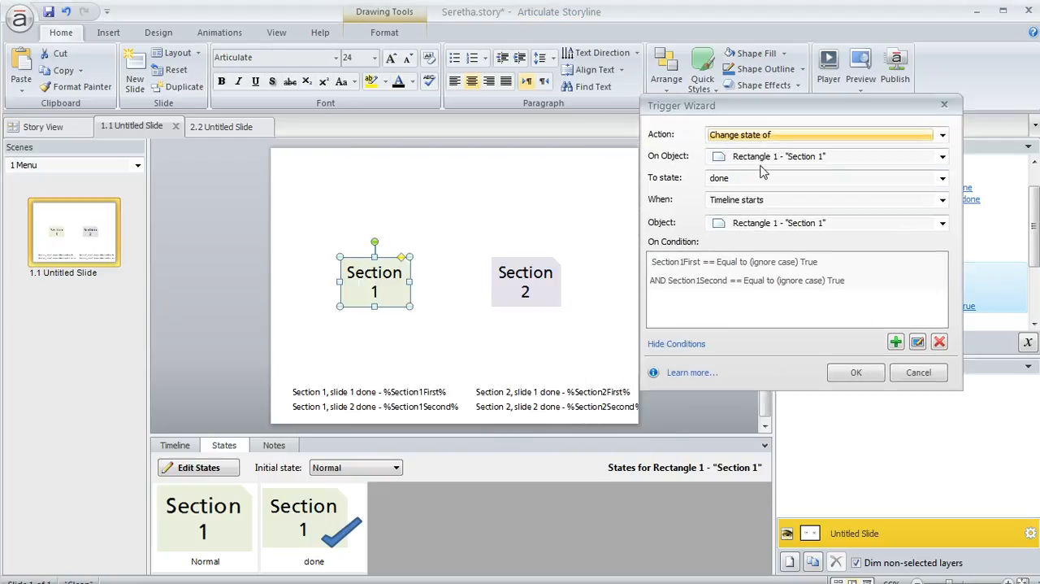
mouse_move(718, 186)
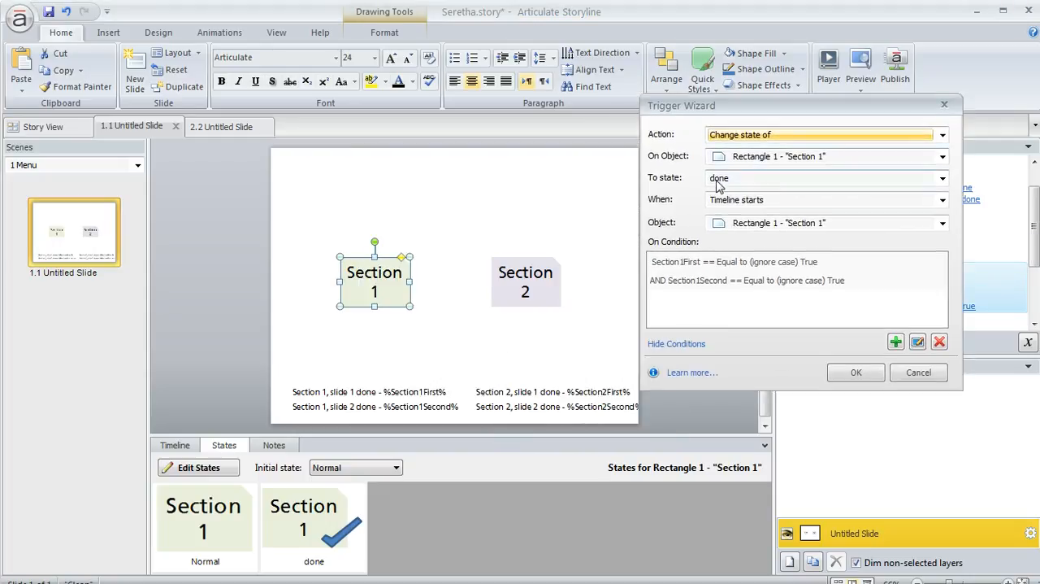
mouse_move(727, 192)
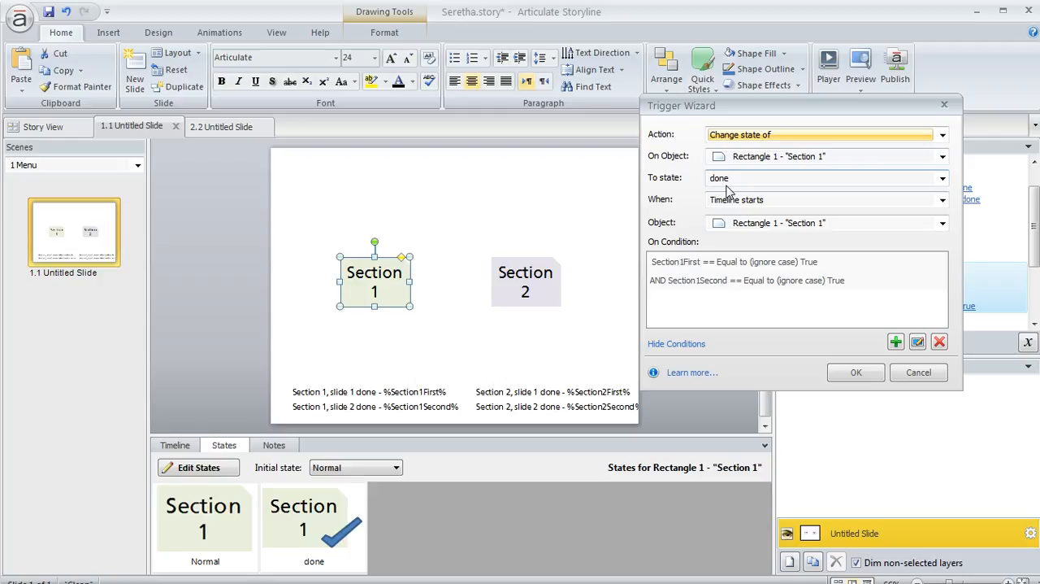
mouse_move(681, 294)
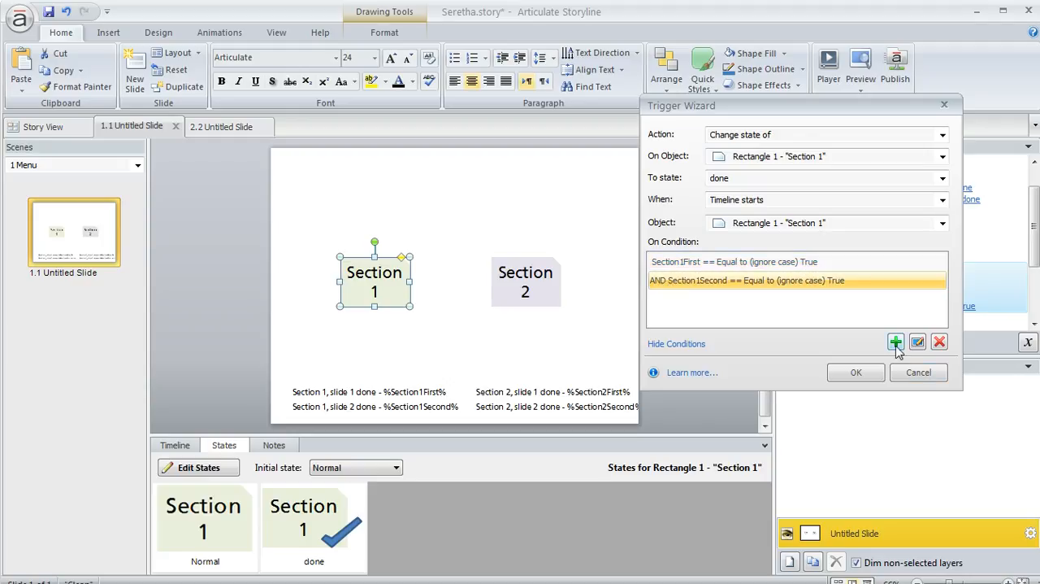
click(855, 372)
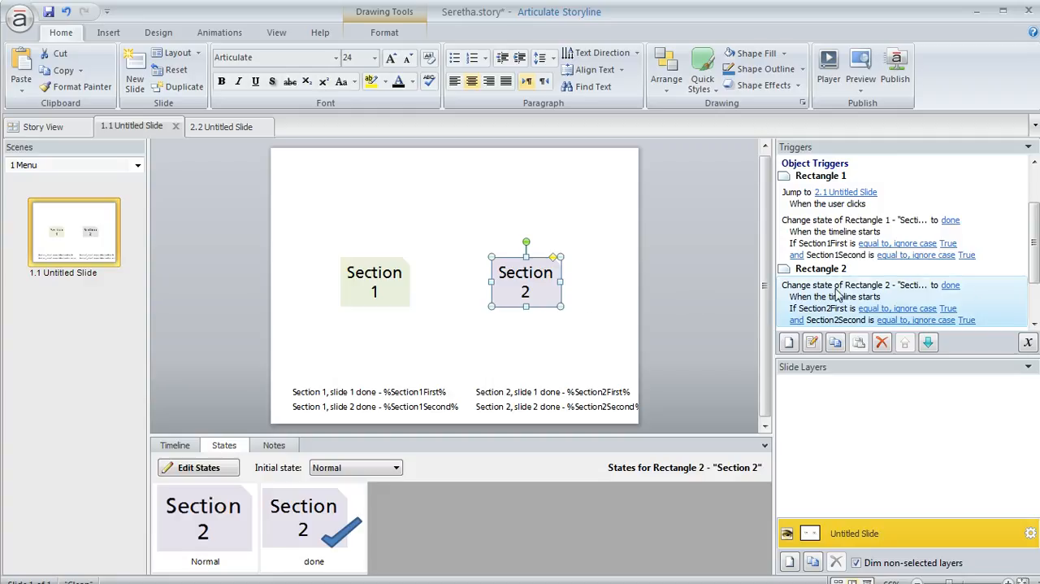
double_click(869, 284)
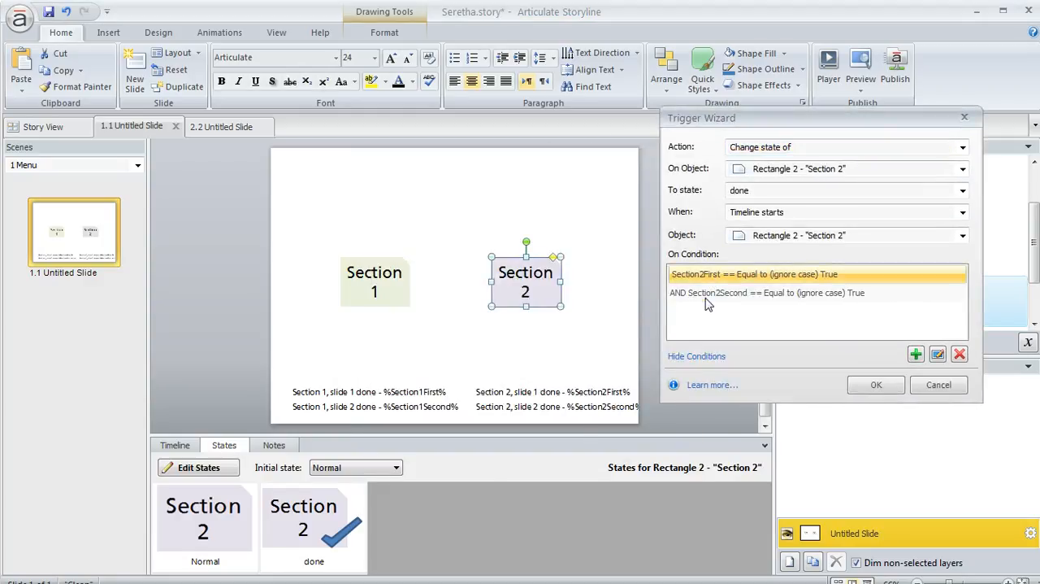
click(768, 293)
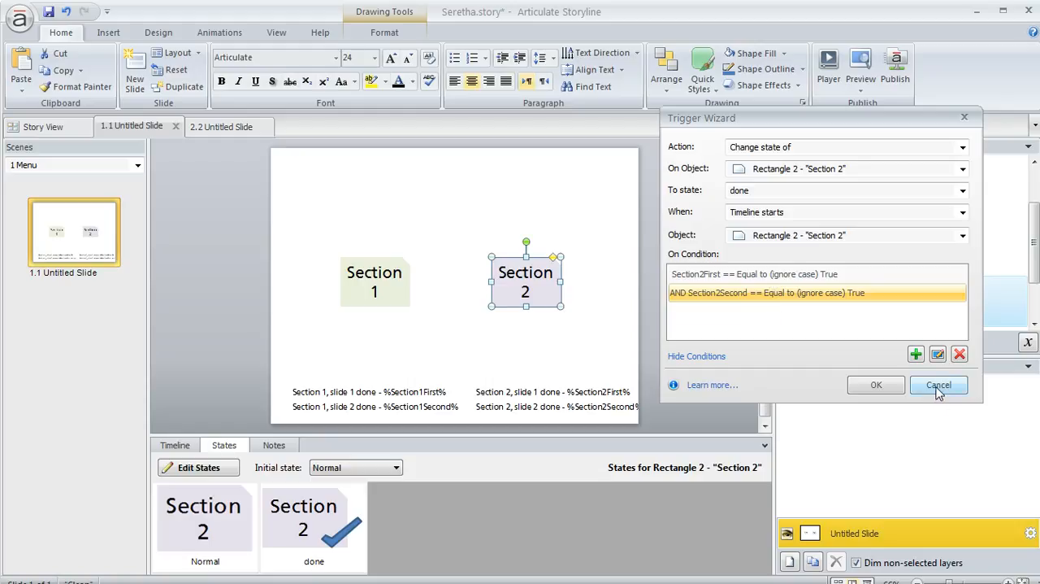
click(939, 385)
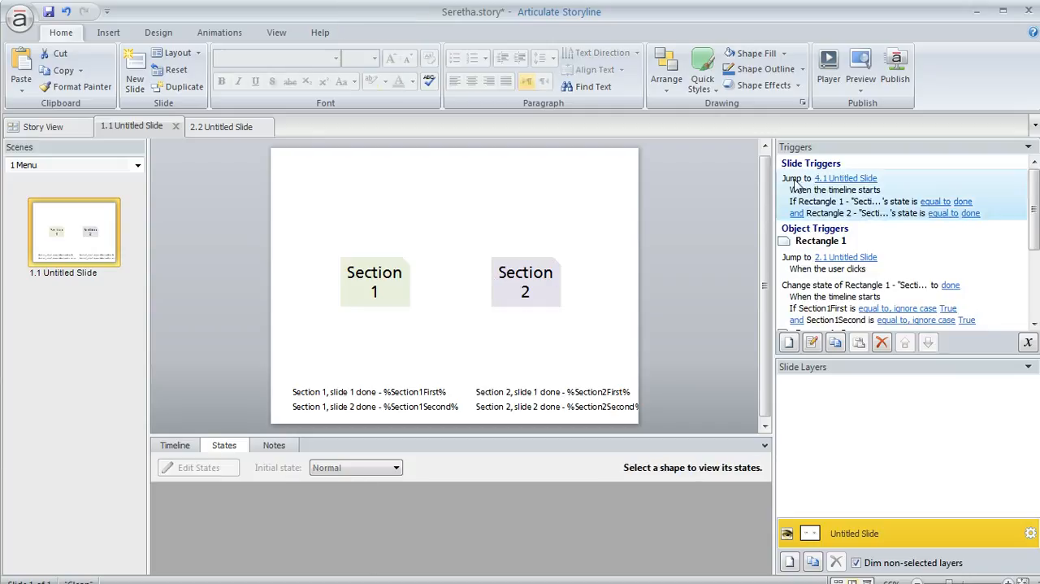
double_click(846, 178)
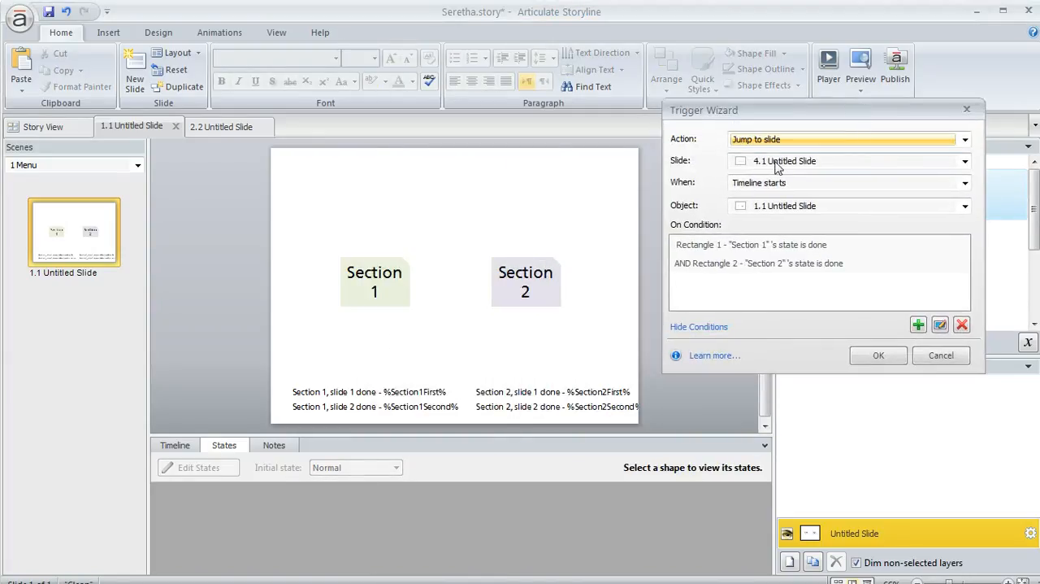
mouse_move(782, 172)
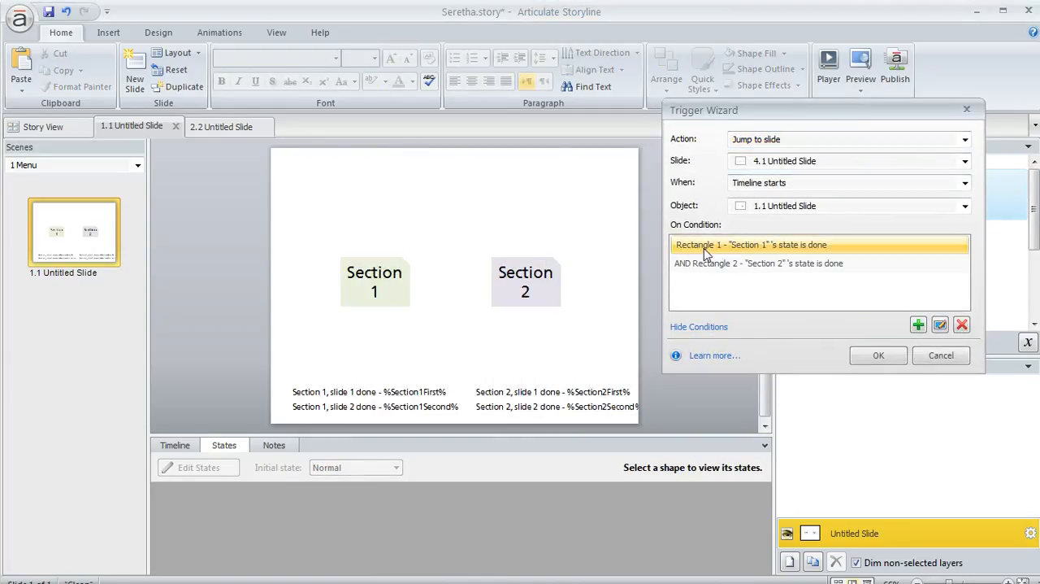
mouse_move(707, 271)
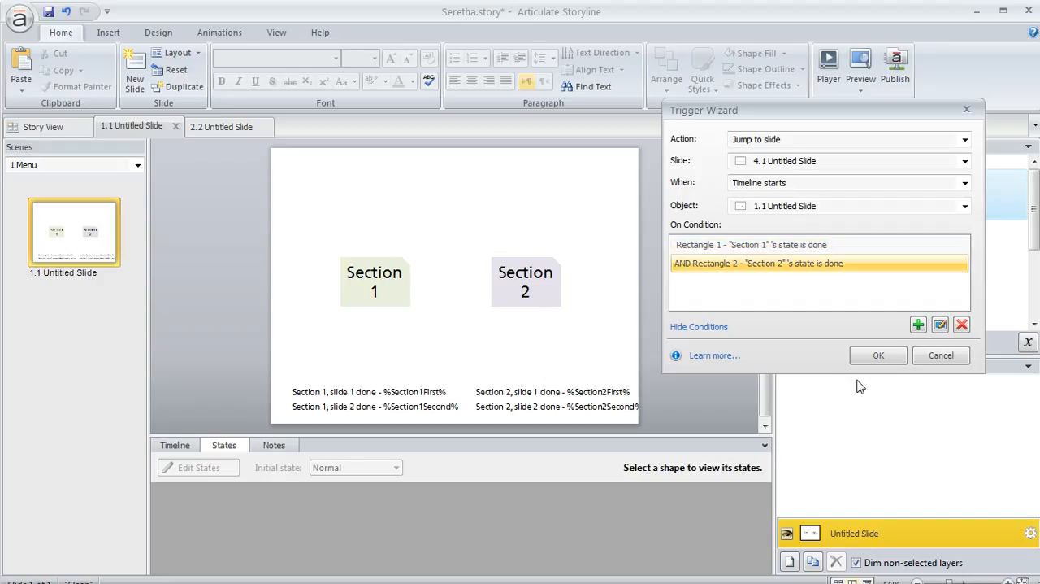
click(877, 355)
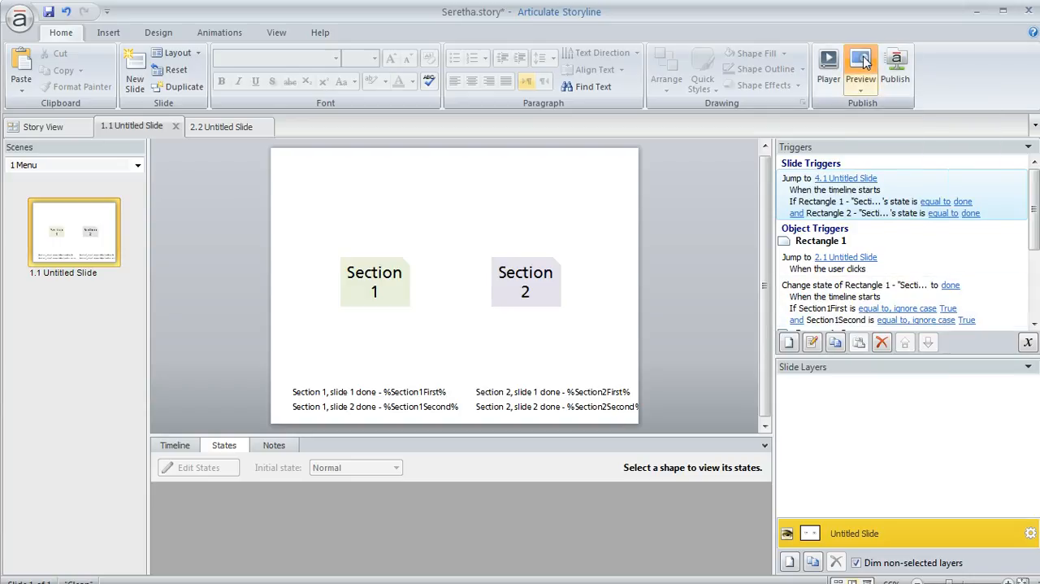
Preview the course and go through Section 1 back to the menu
click(861, 68)
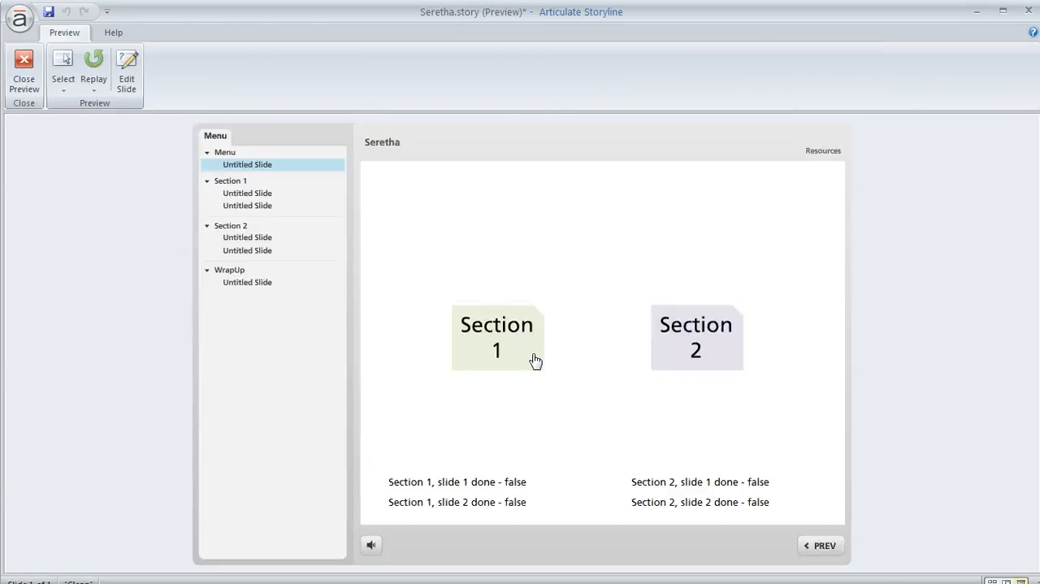
mouse_move(473, 472)
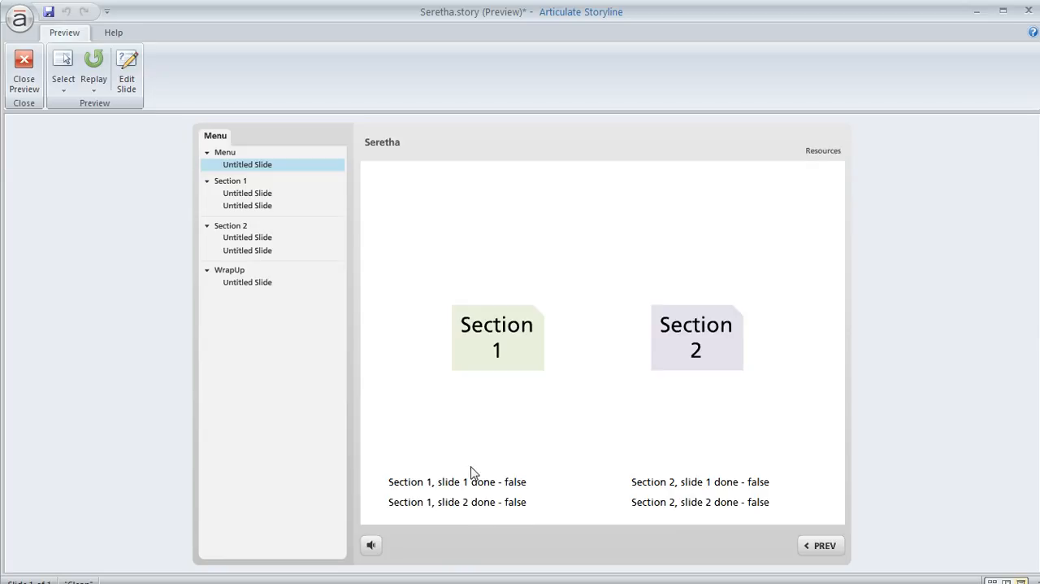
mouse_move(764, 515)
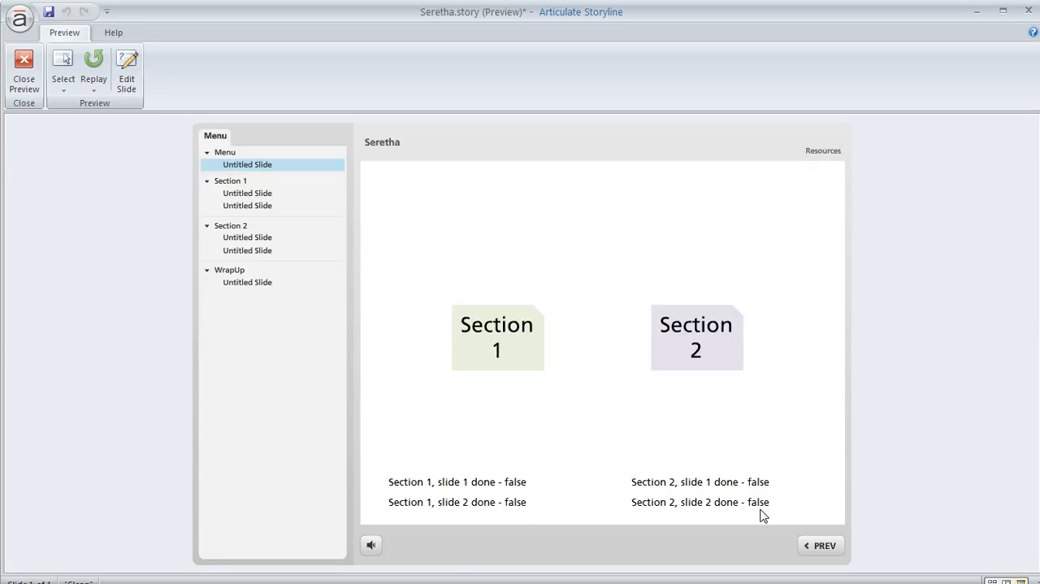
mouse_move(526, 353)
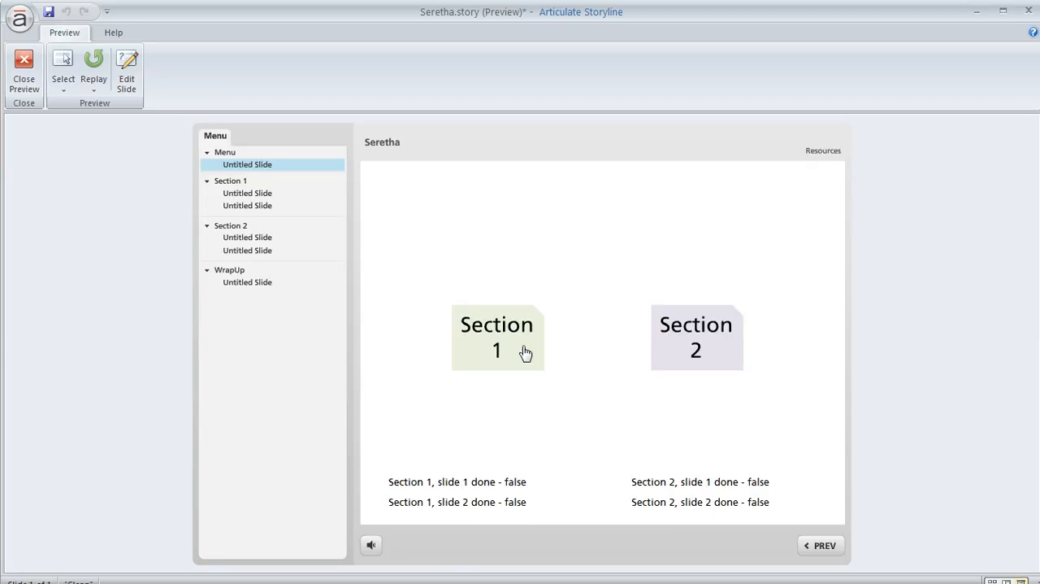
click(497, 336)
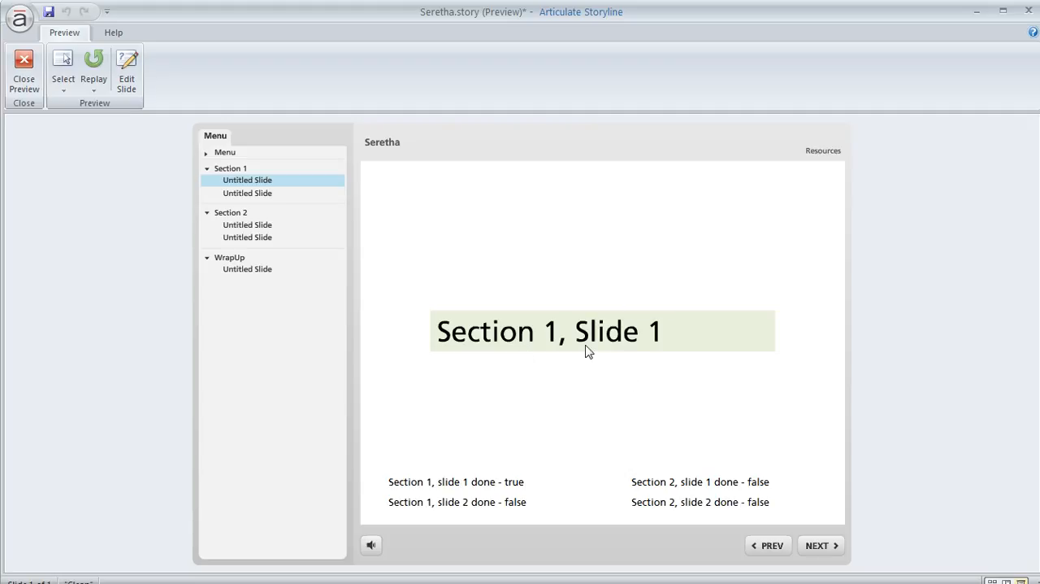
mouse_move(516, 493)
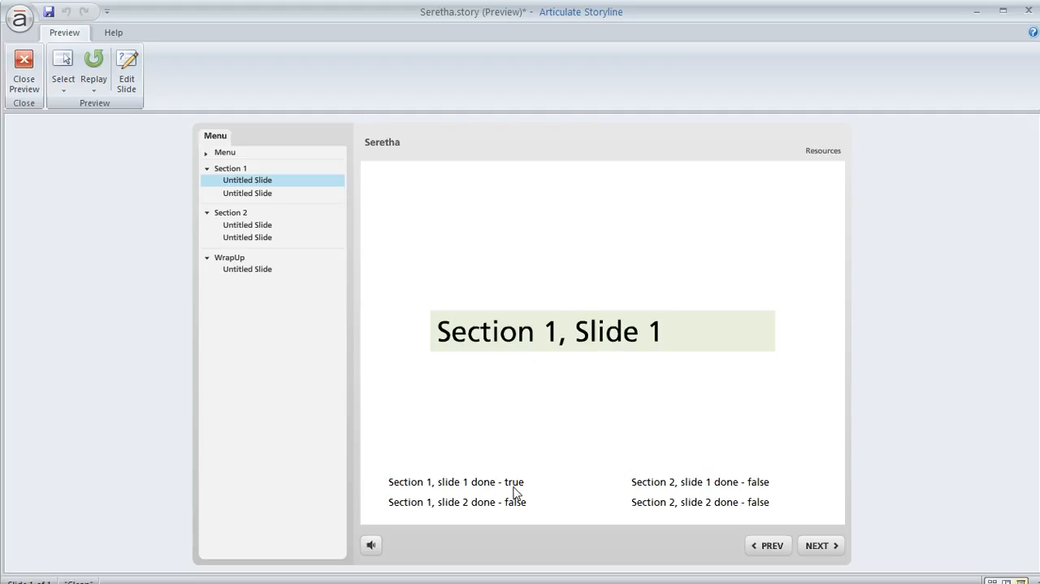
mouse_move(817, 545)
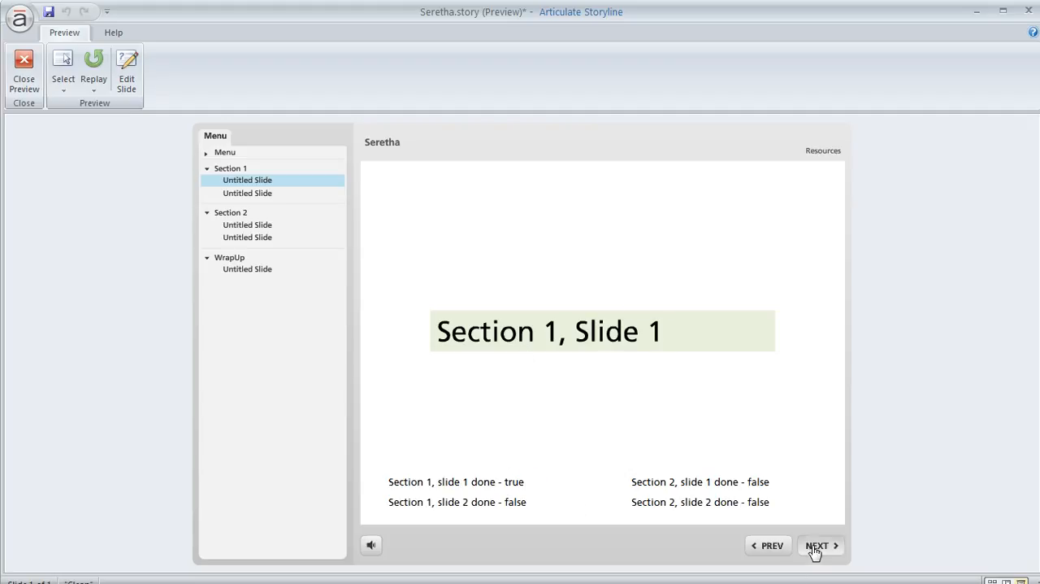
click(820, 546)
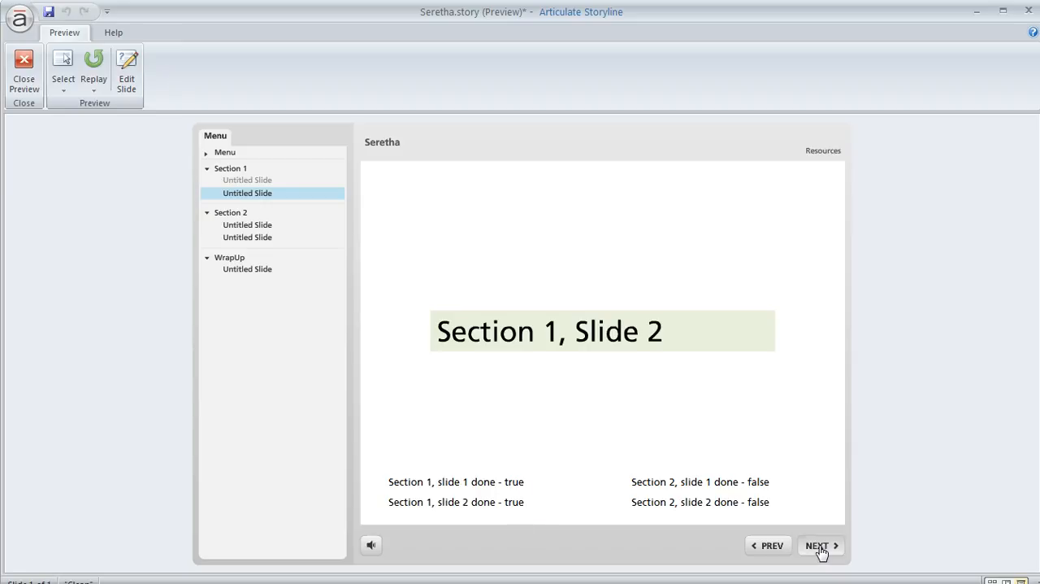
click(817, 544)
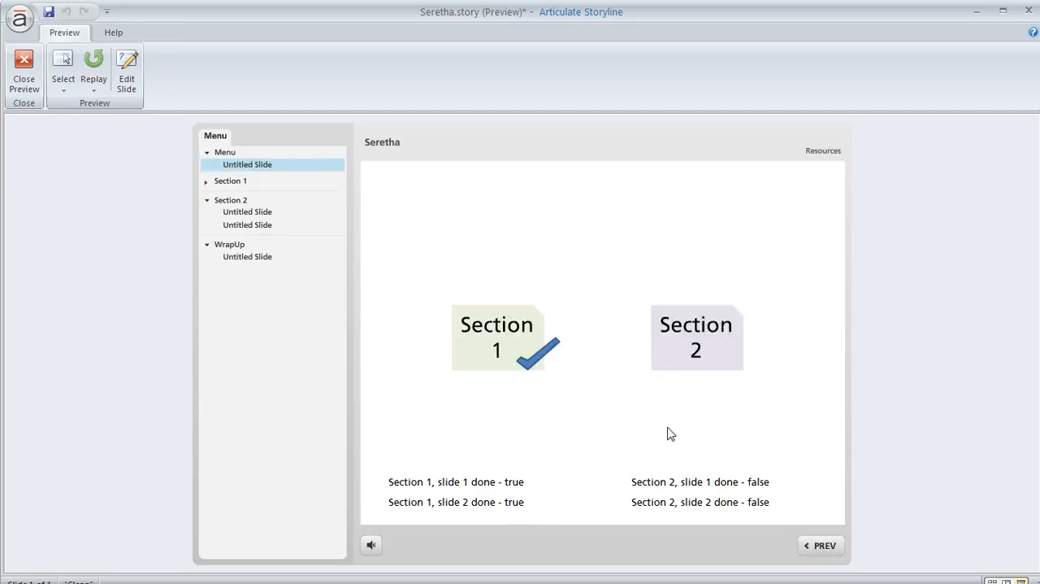
Go through Section 2's slides to reach the Wrap-Up slide
click(697, 337)
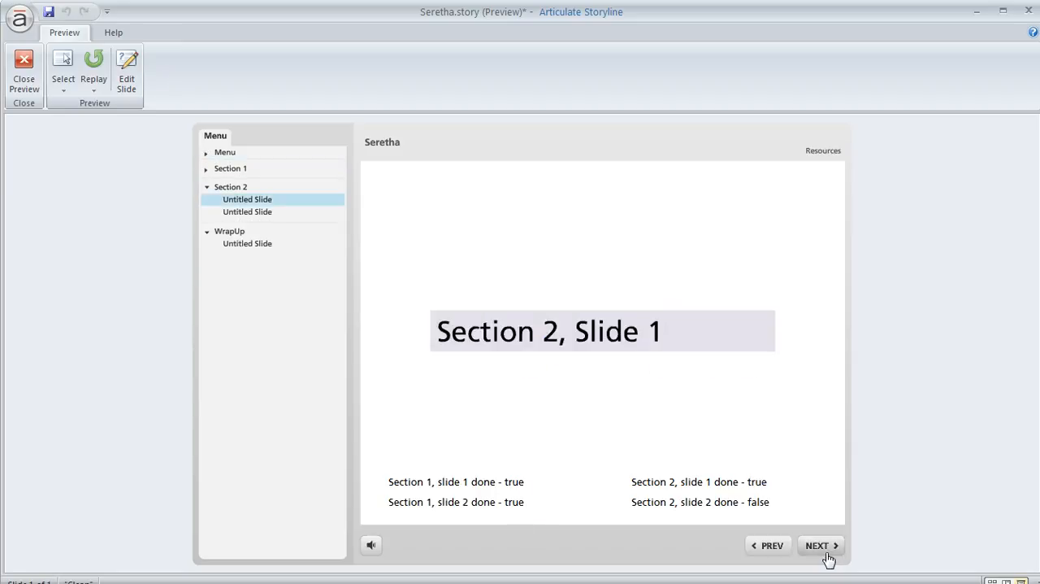
click(820, 544)
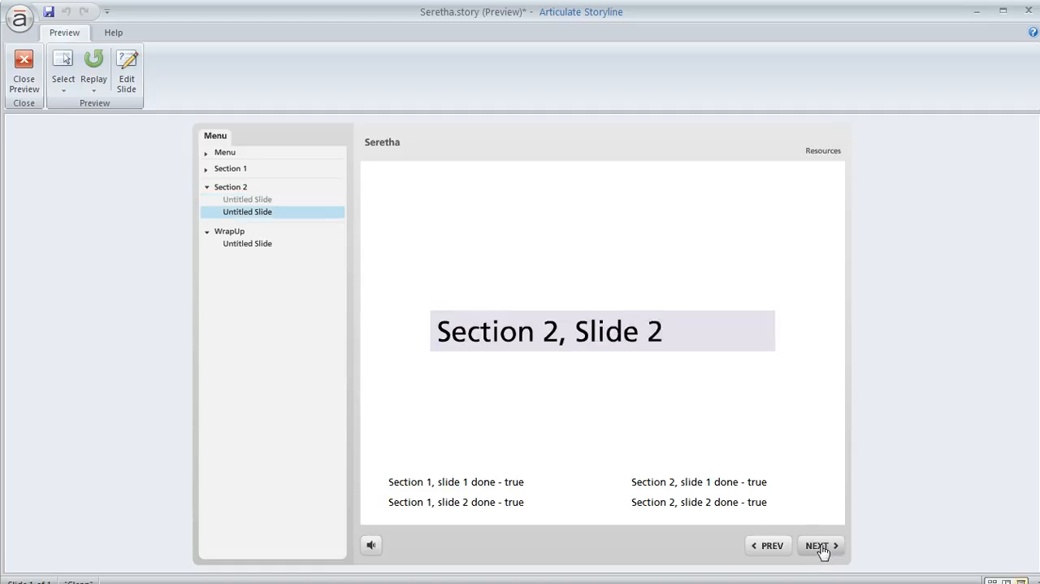
click(820, 545)
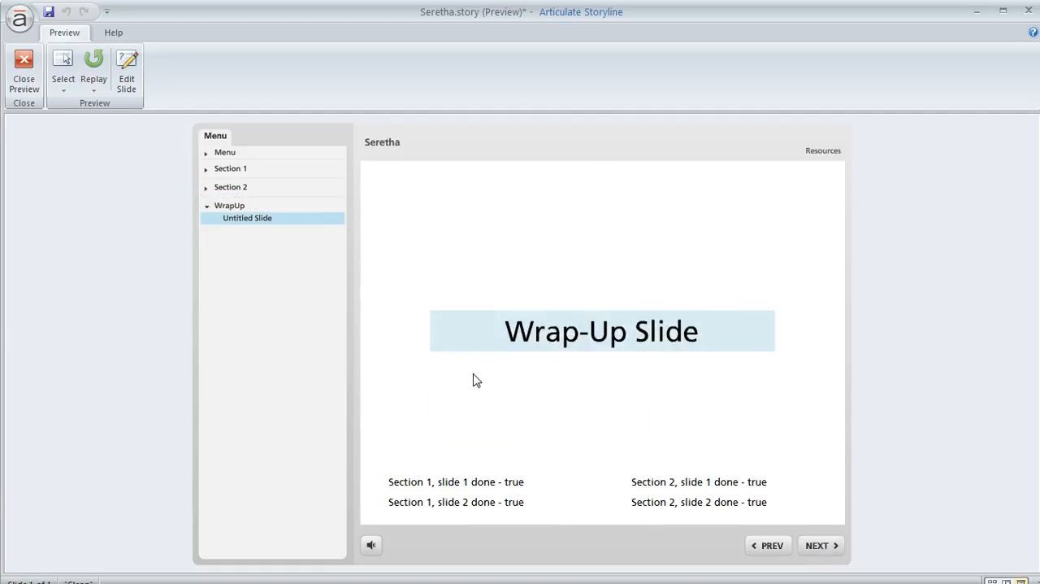